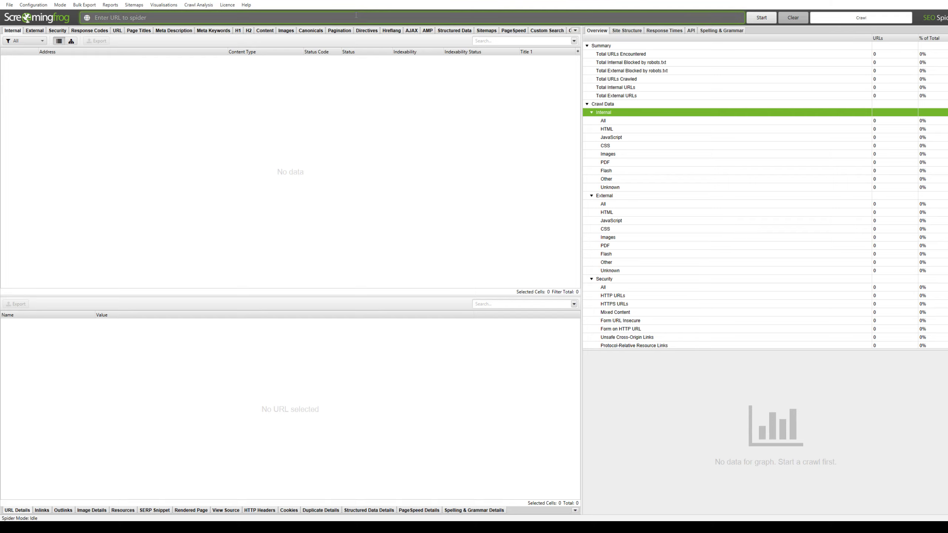
- Crawl brandonlazovic.com and pause the crawl at about 31% with 159 URLs
text(brandonlazov.c)
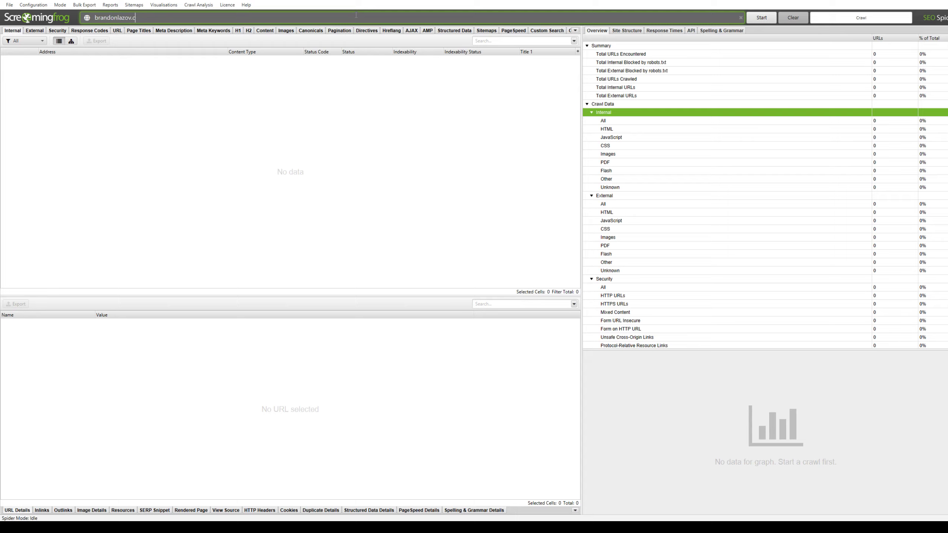
text(ic)
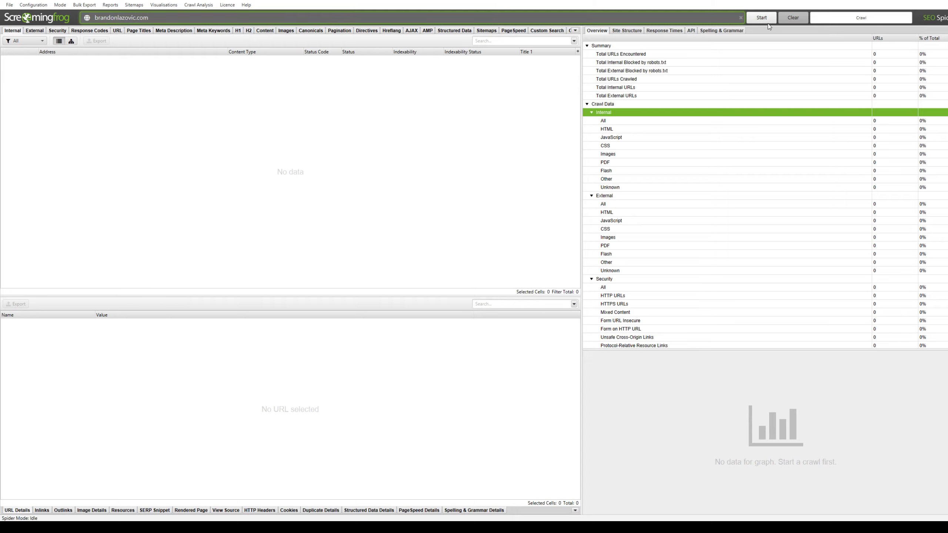
click(761, 17)
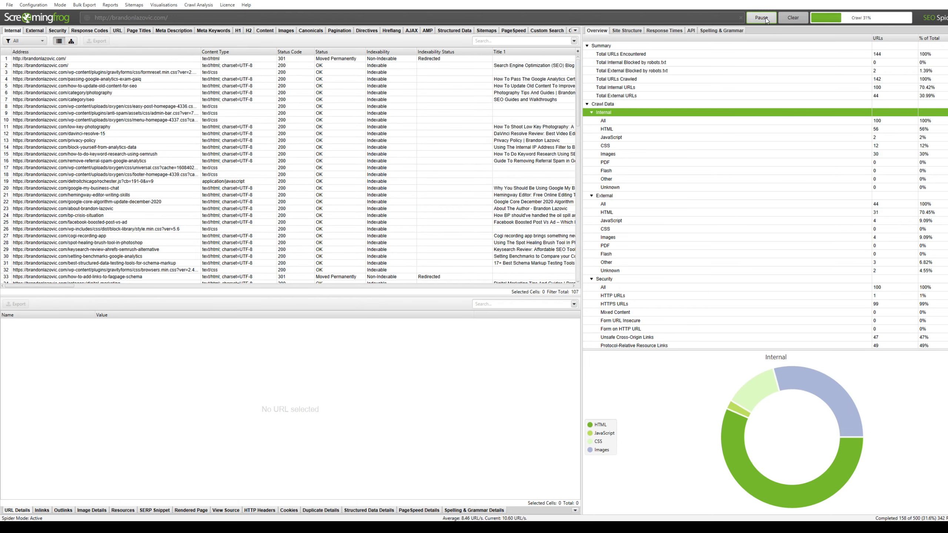
click(761, 17)
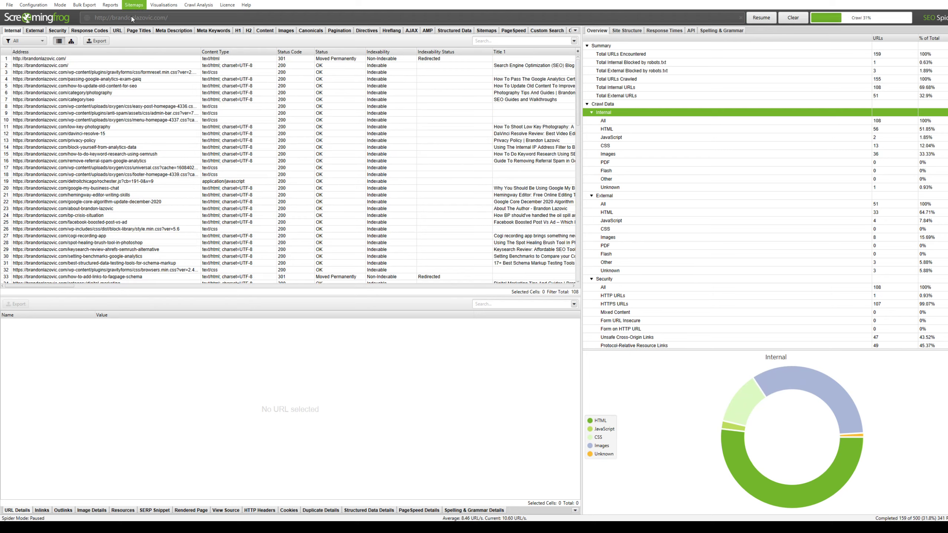
mouse_move(336, 210)
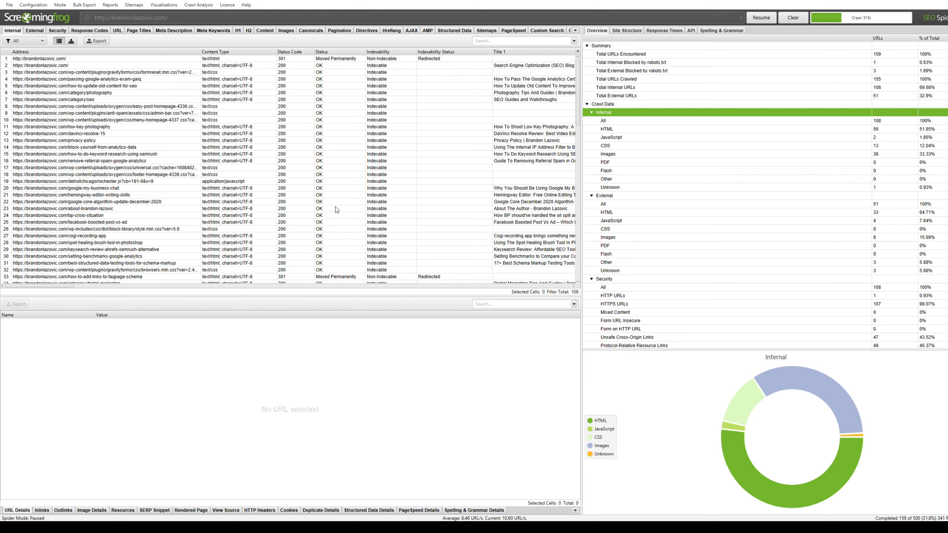
mouse_move(404, 212)
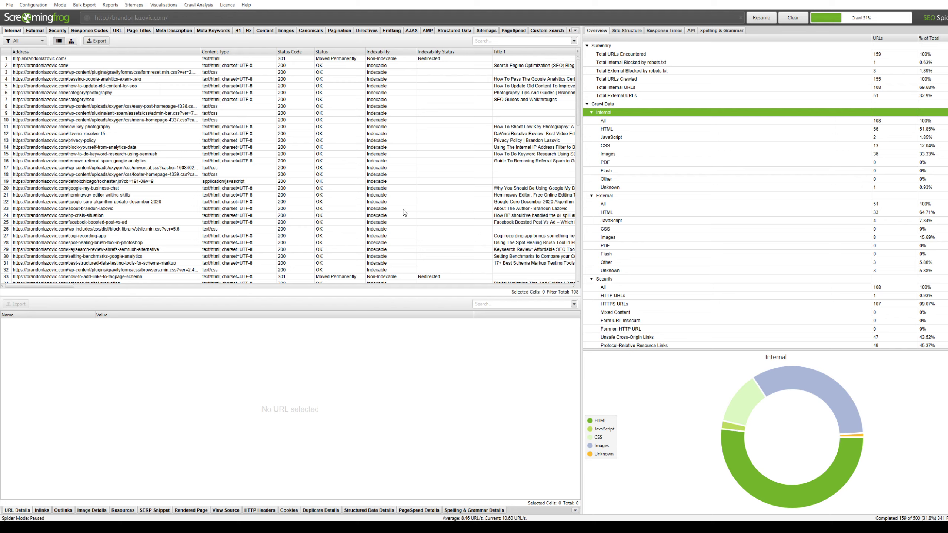
mouse_move(417, 205)
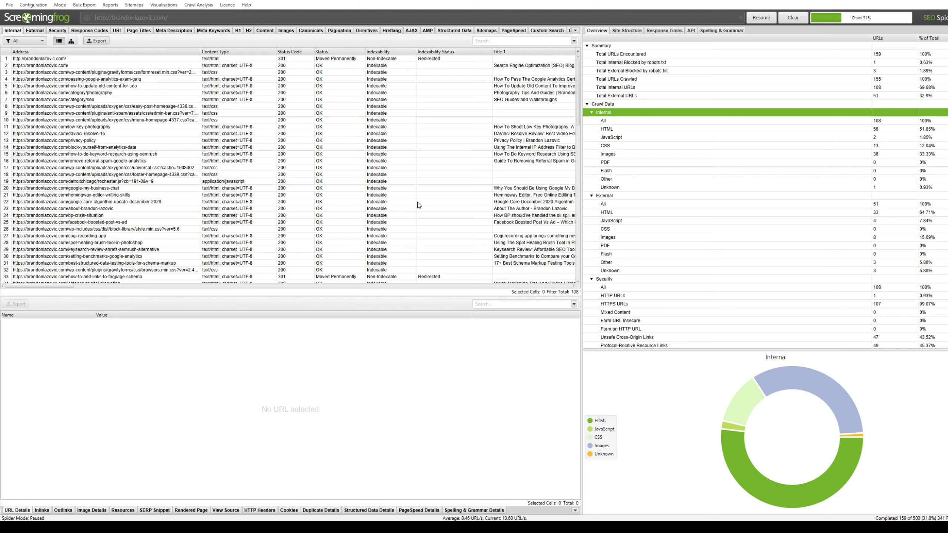
mouse_move(415, 235)
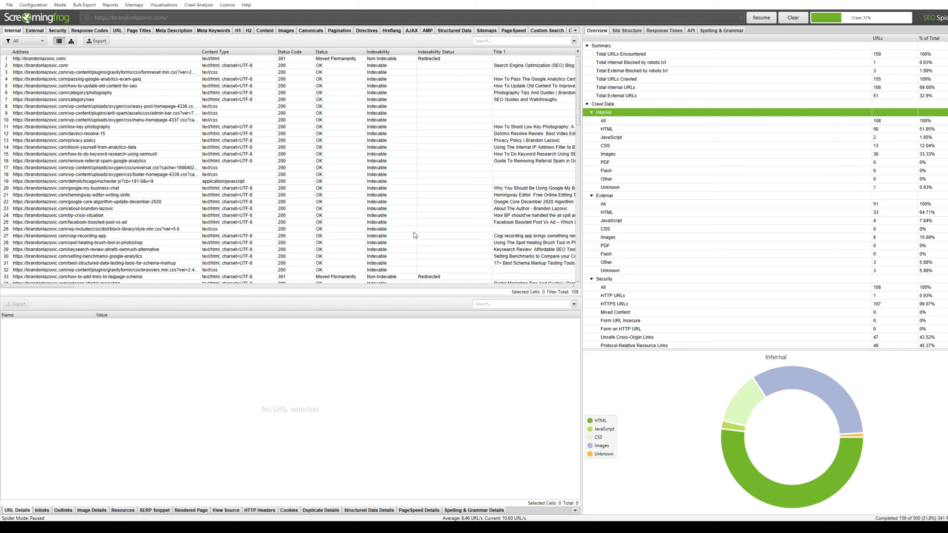
mouse_move(394, 288)
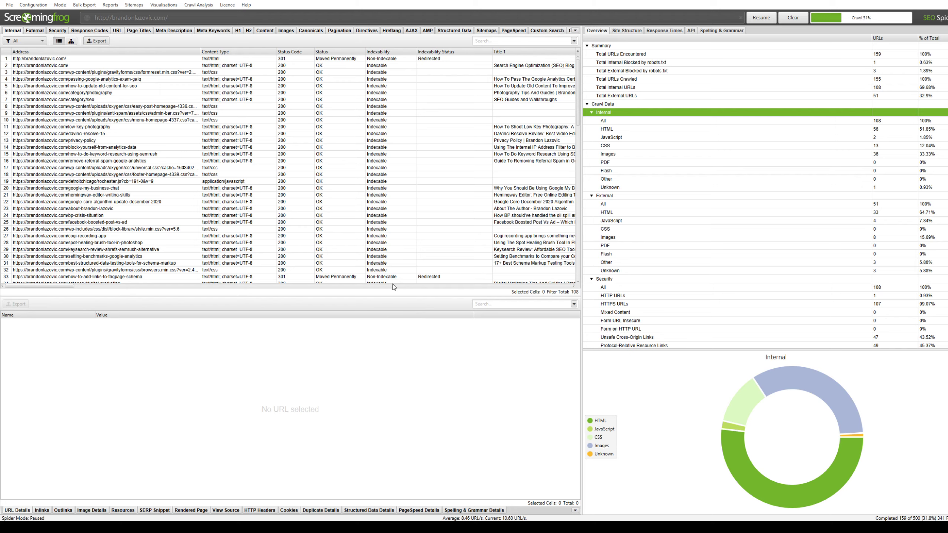
mouse_move(406, 214)
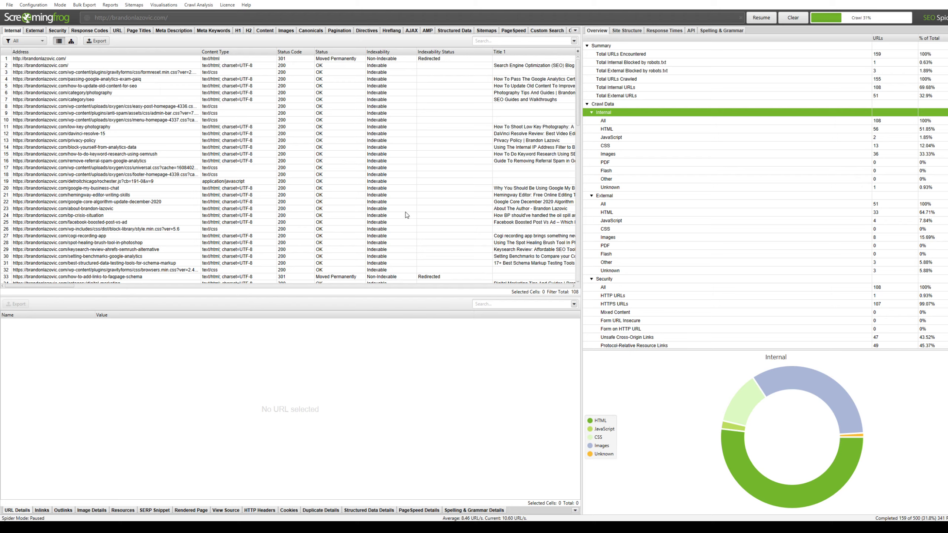
mouse_move(417, 229)
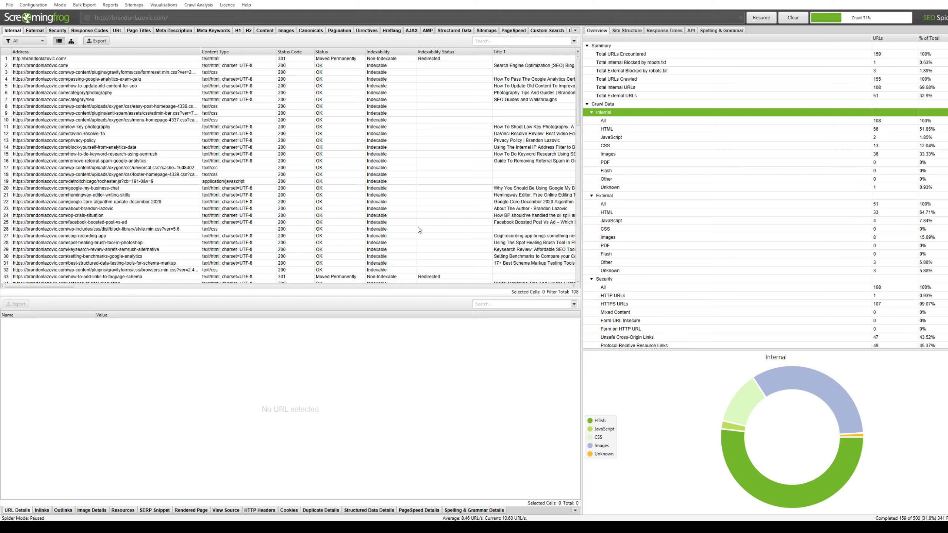
mouse_move(433, 236)
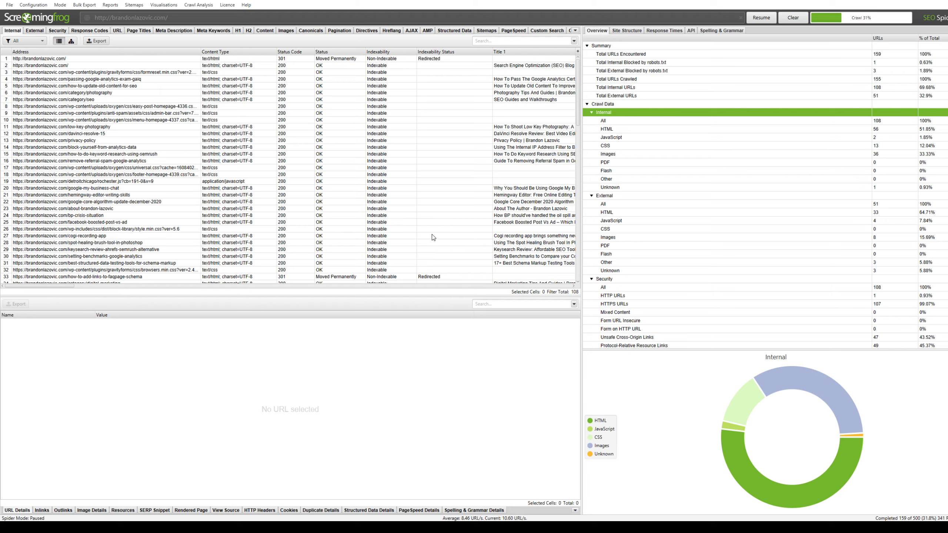
mouse_move(409, 219)
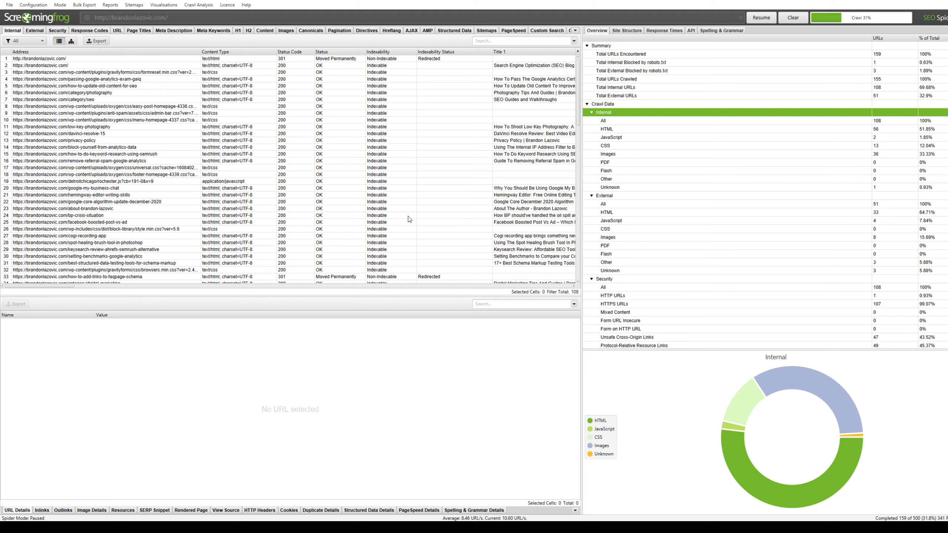
mouse_move(474, 254)
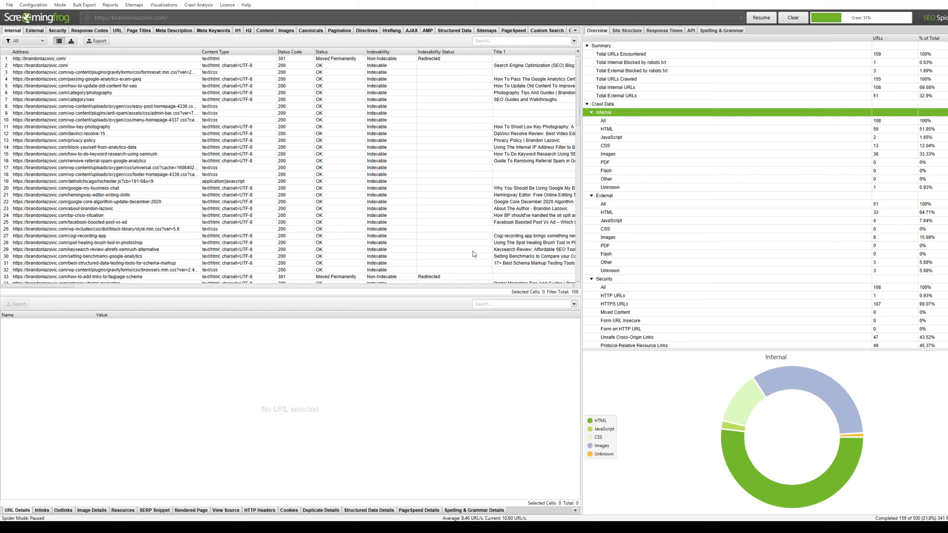
mouse_move(393, 220)
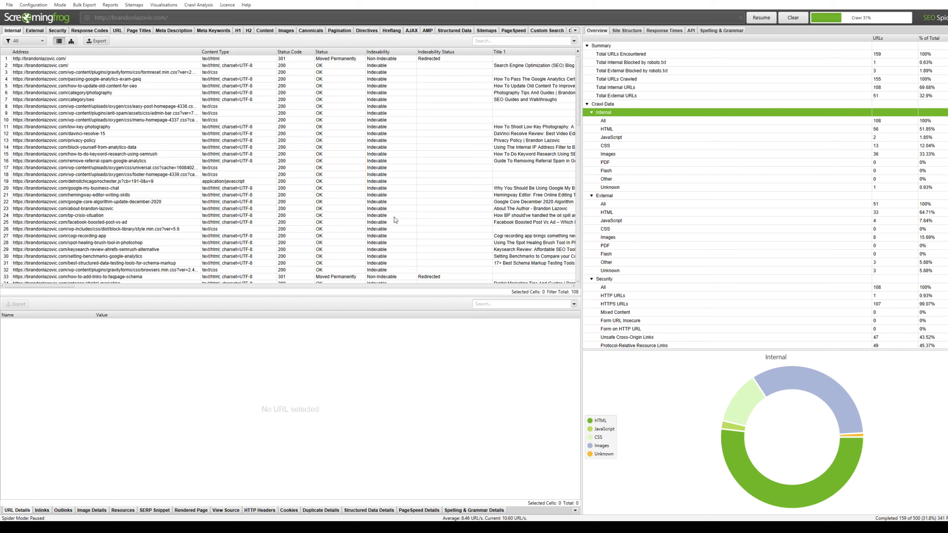
mouse_move(422, 217)
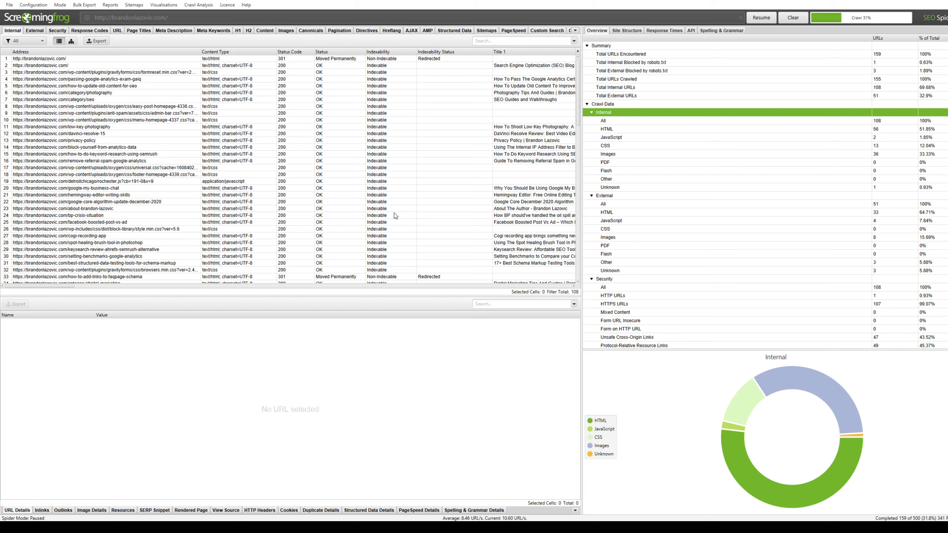
mouse_move(404, 229)
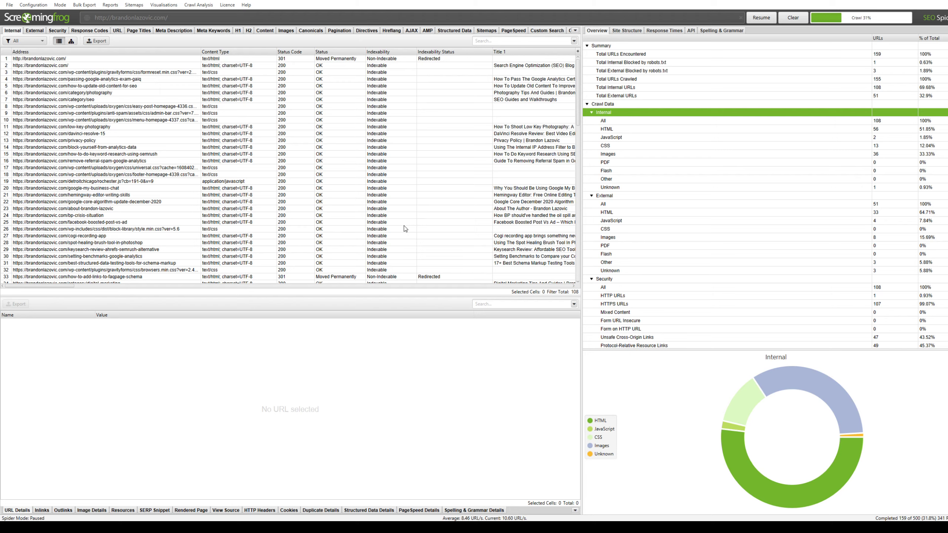
mouse_move(425, 206)
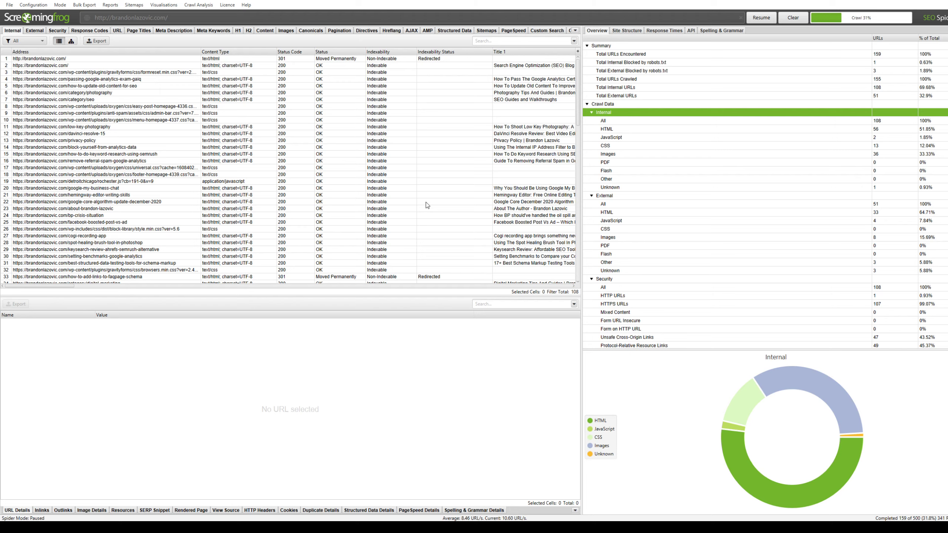
mouse_move(453, 205)
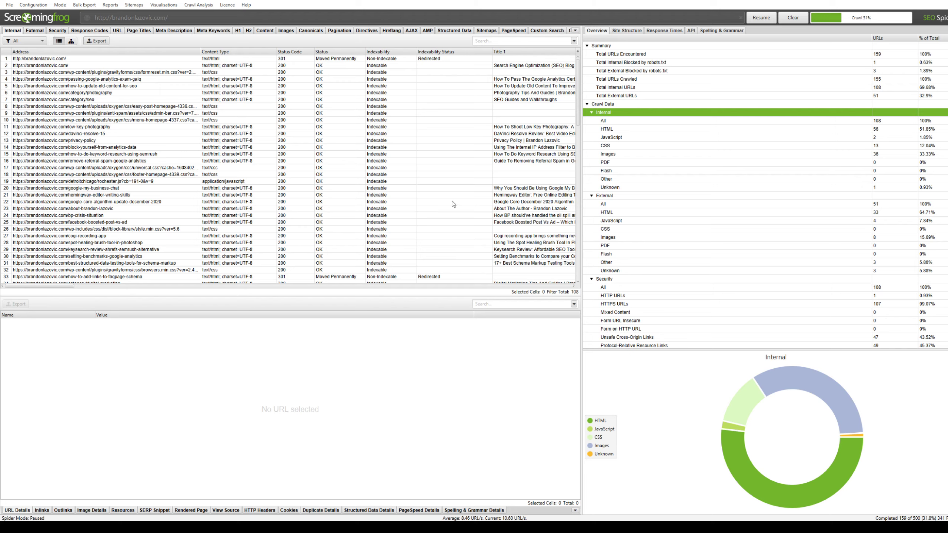
mouse_move(423, 222)
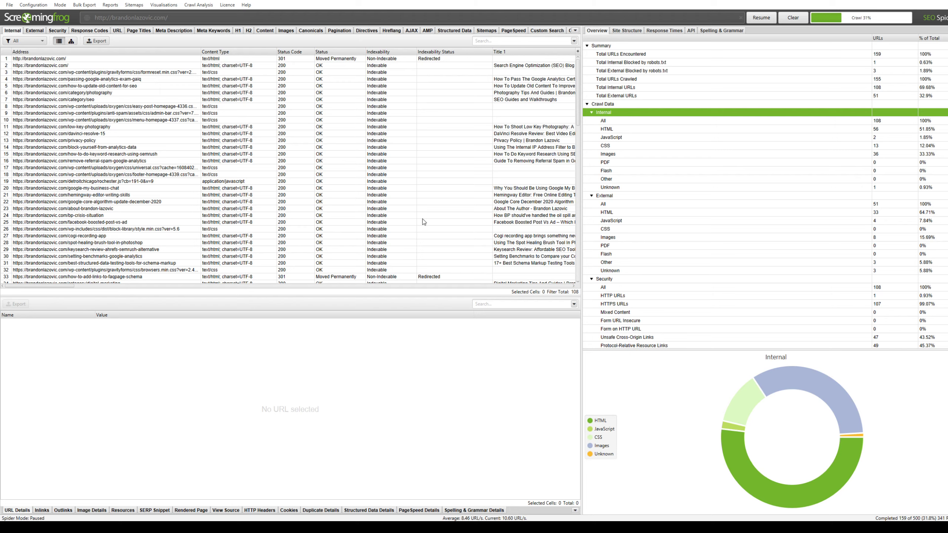
mouse_move(471, 229)
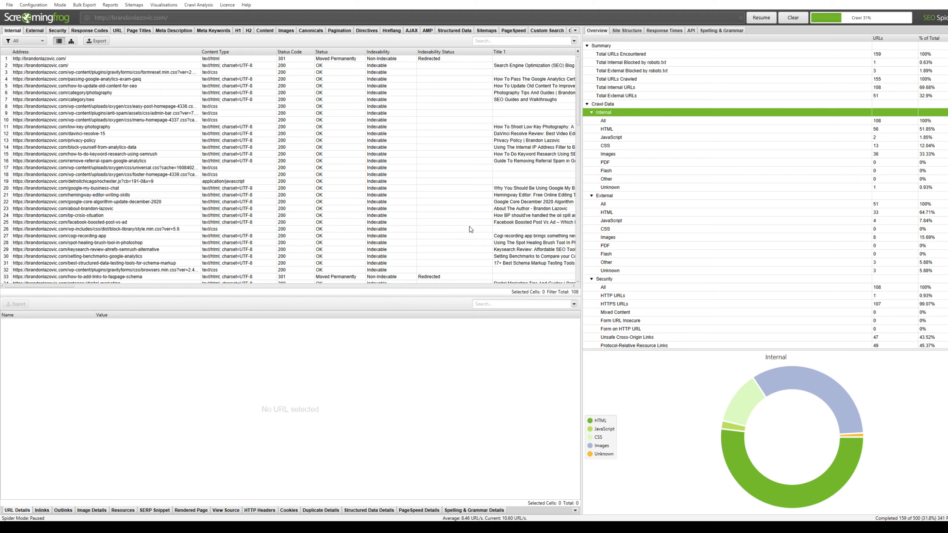
mouse_move(445, 348)
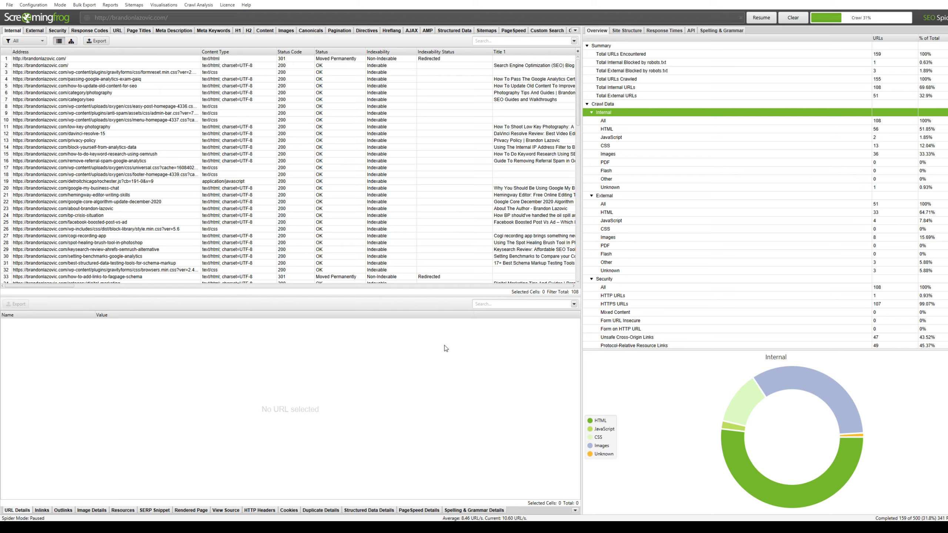
mouse_move(448, 251)
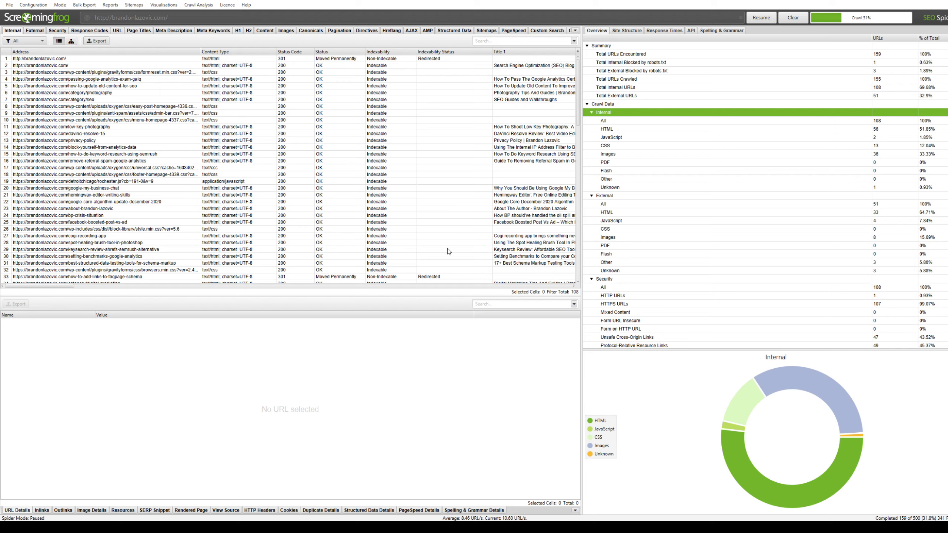
mouse_move(517, 206)
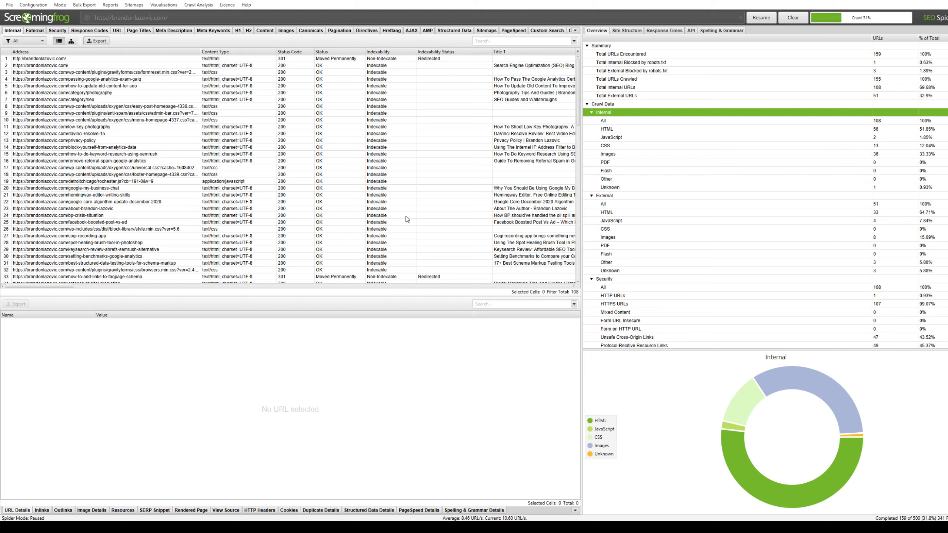
mouse_move(520, 198)
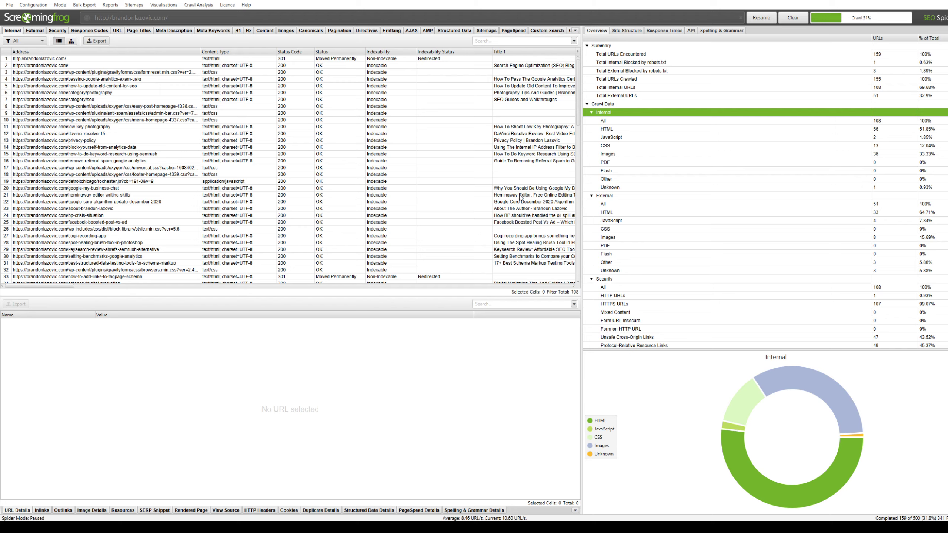
mouse_move(447, 241)
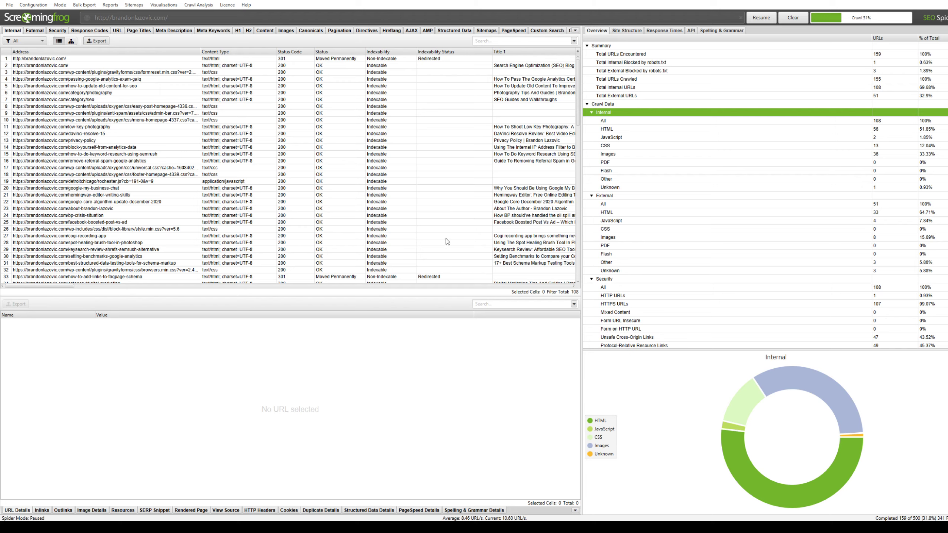
mouse_move(479, 282)
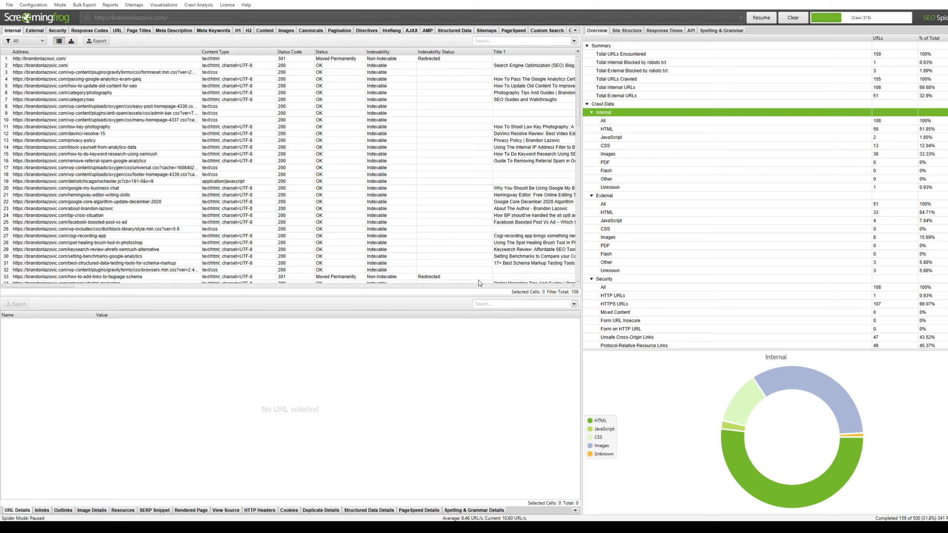
mouse_move(531, 216)
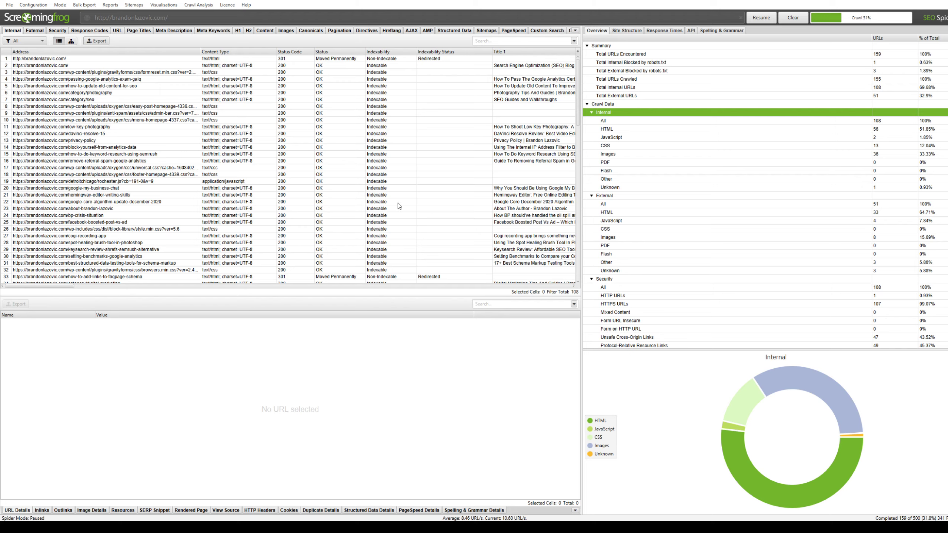
mouse_move(398, 288)
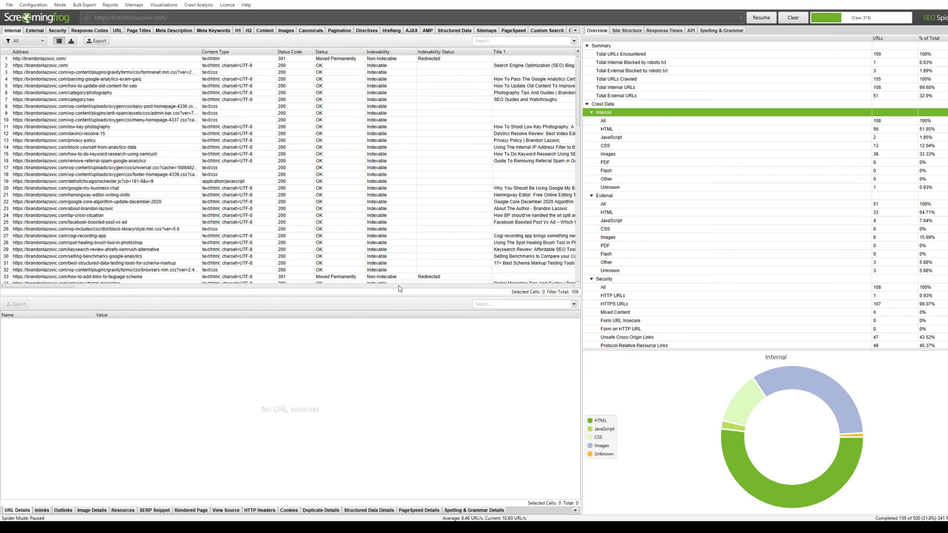
mouse_move(484, 248)
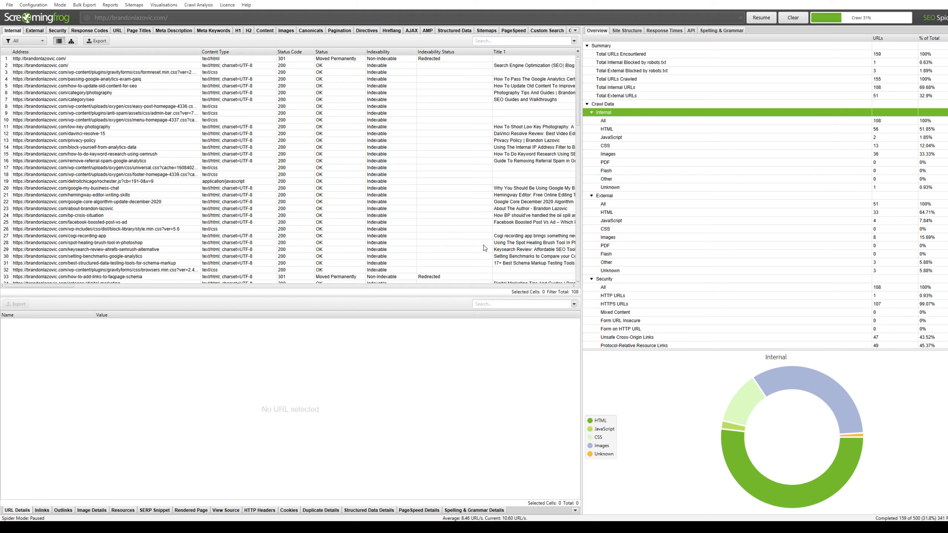
mouse_move(32, 61)
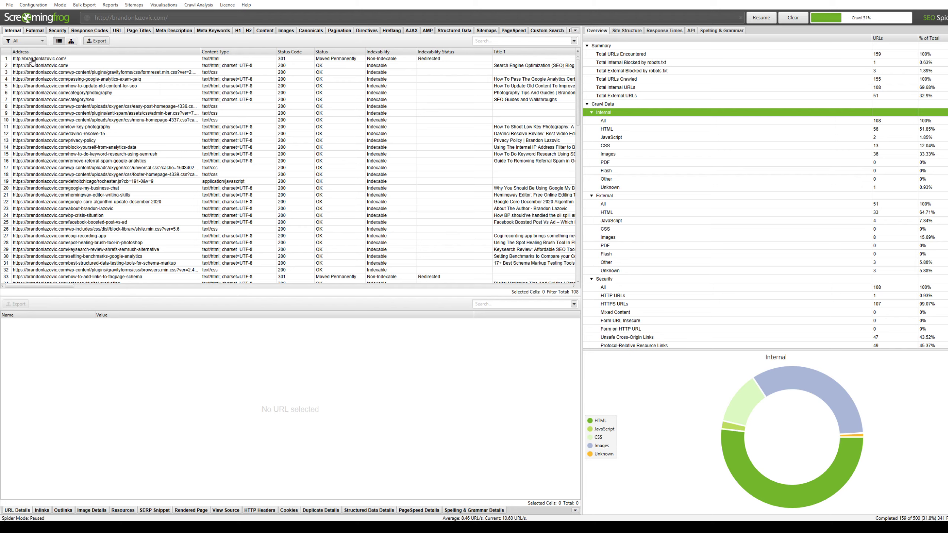
mouse_move(397, 264)
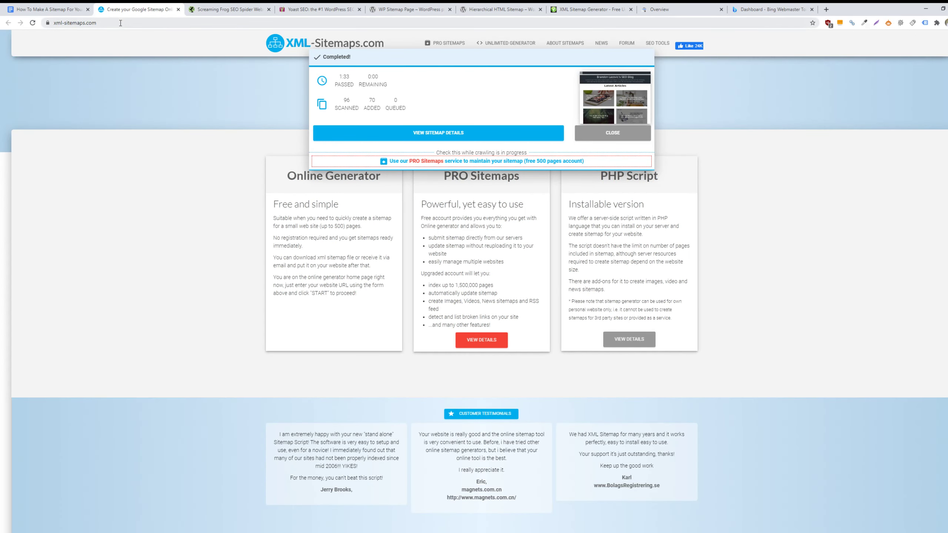
mouse_move(219, 114)
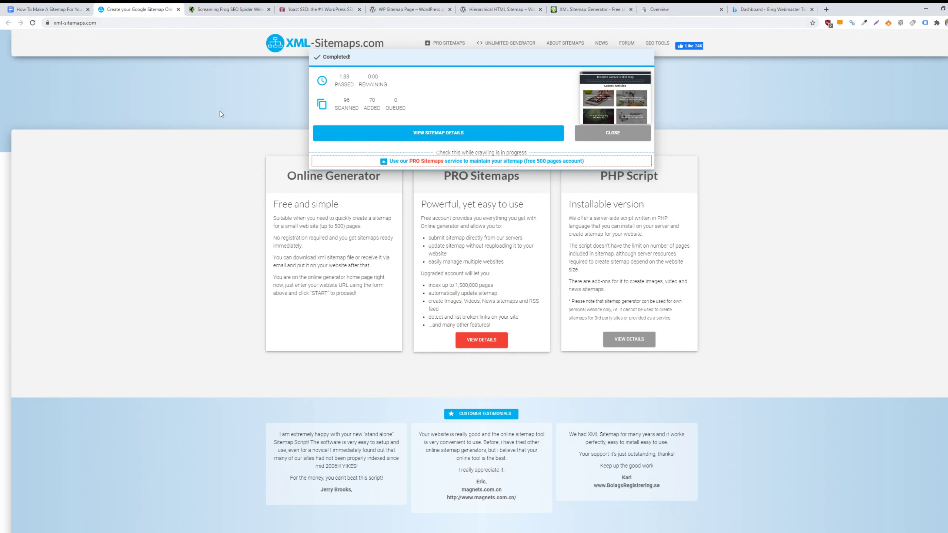
mouse_move(332, 87)
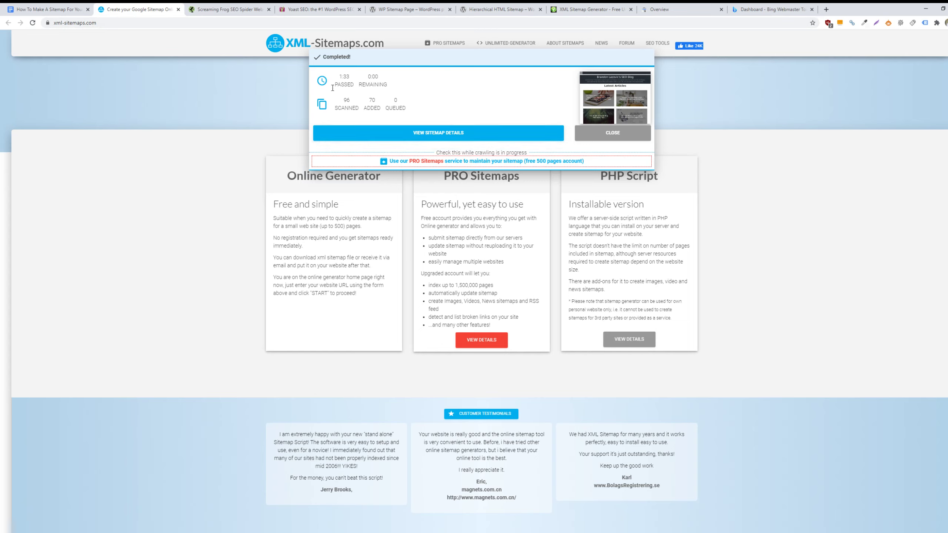
mouse_move(324, 89)
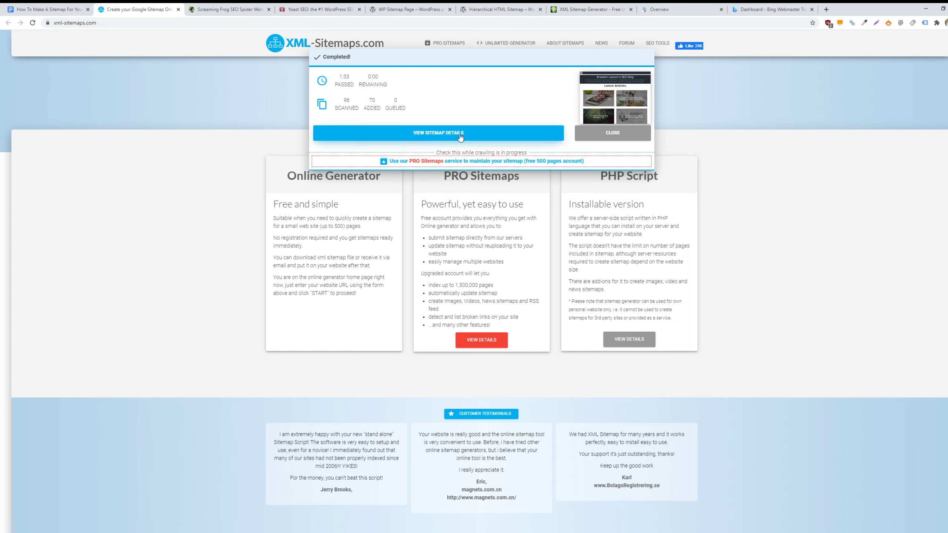
mouse_move(447, 134)
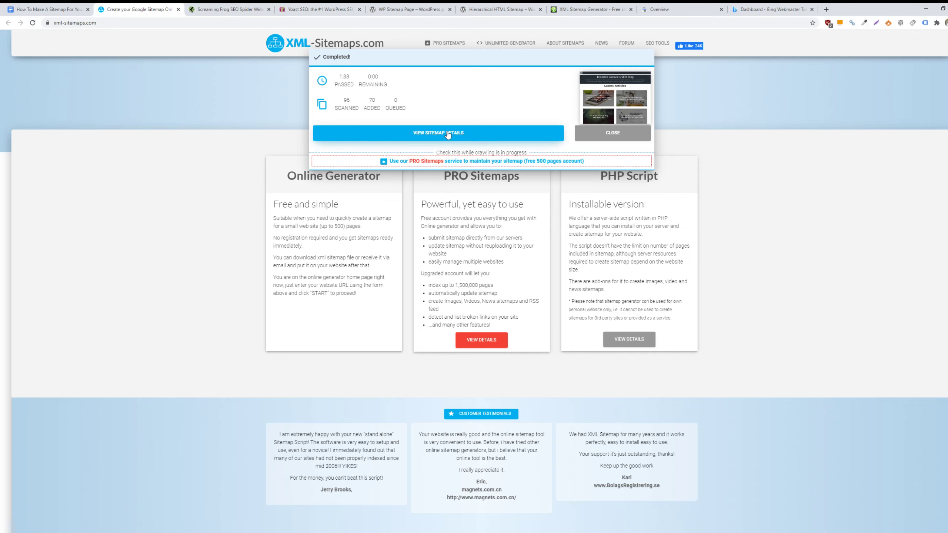
mouse_move(450, 136)
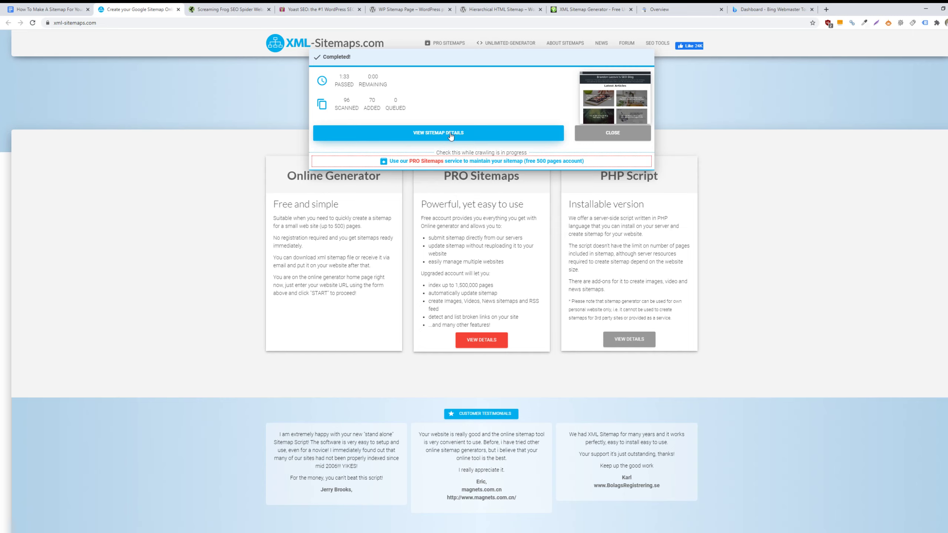
mouse_move(430, 135)
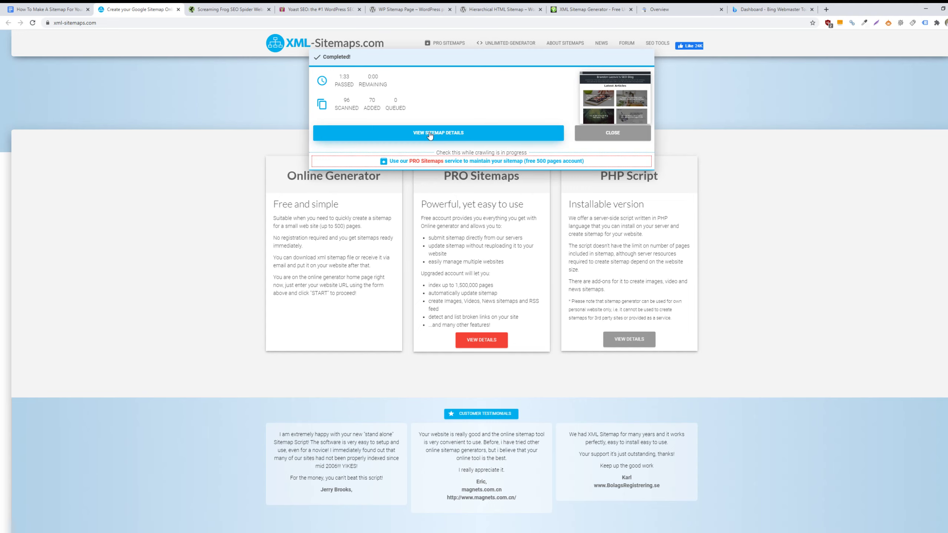
- Open the sitemap details page showing 70 of 96 pages indexed and the URL preview
click(438, 133)
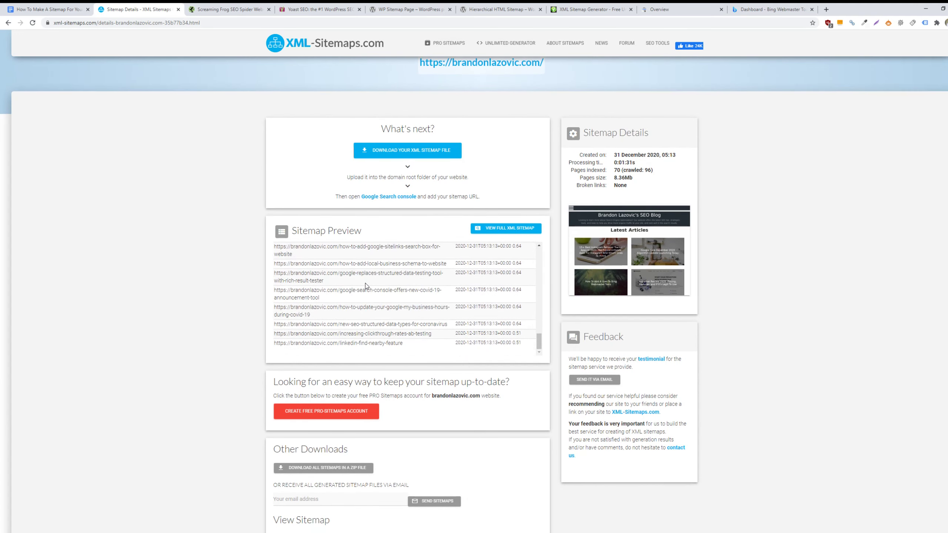
mouse_move(361, 368)
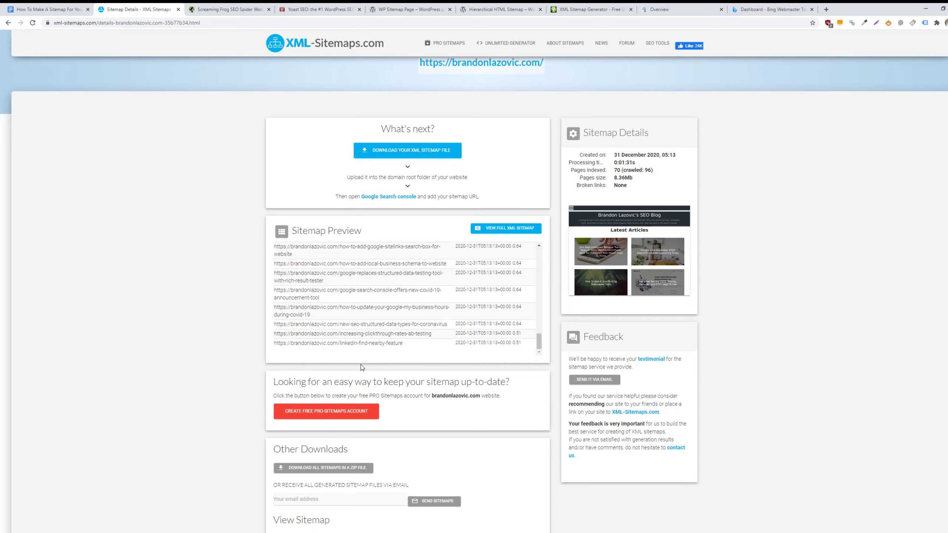
scroll(up, 3)
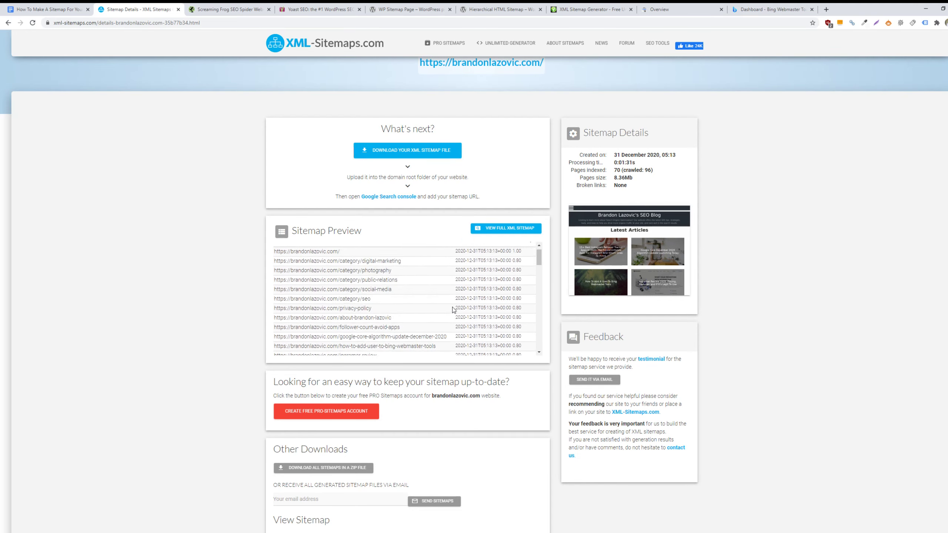
scroll(up, 3)
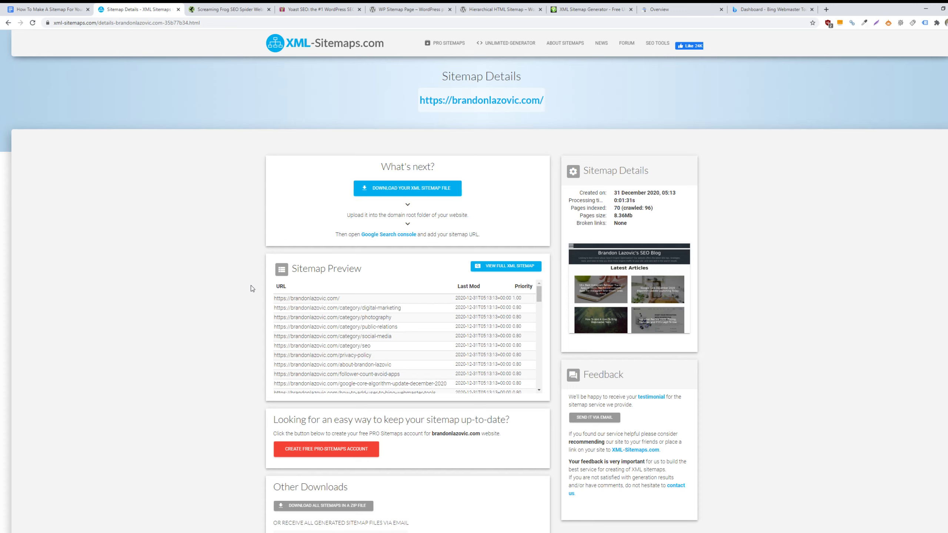
mouse_move(377, 303)
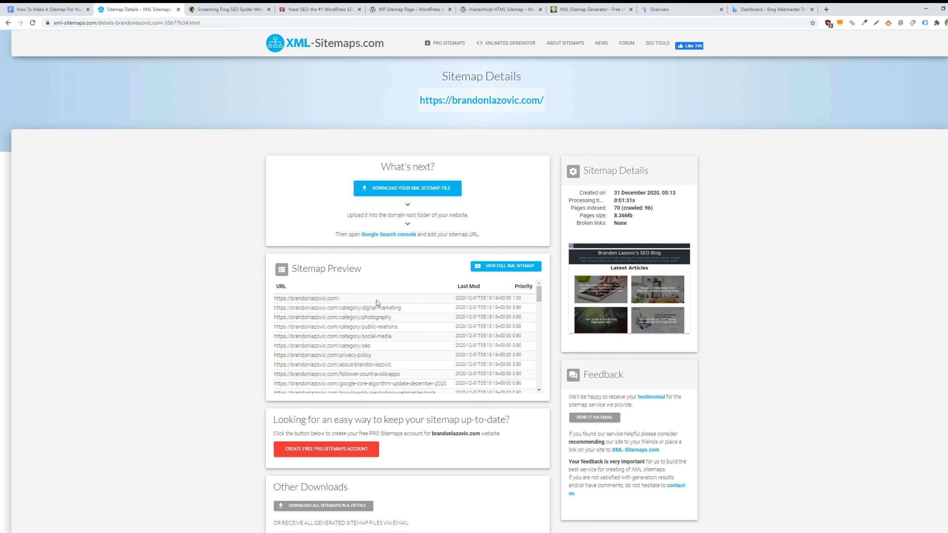
mouse_move(335, 297)
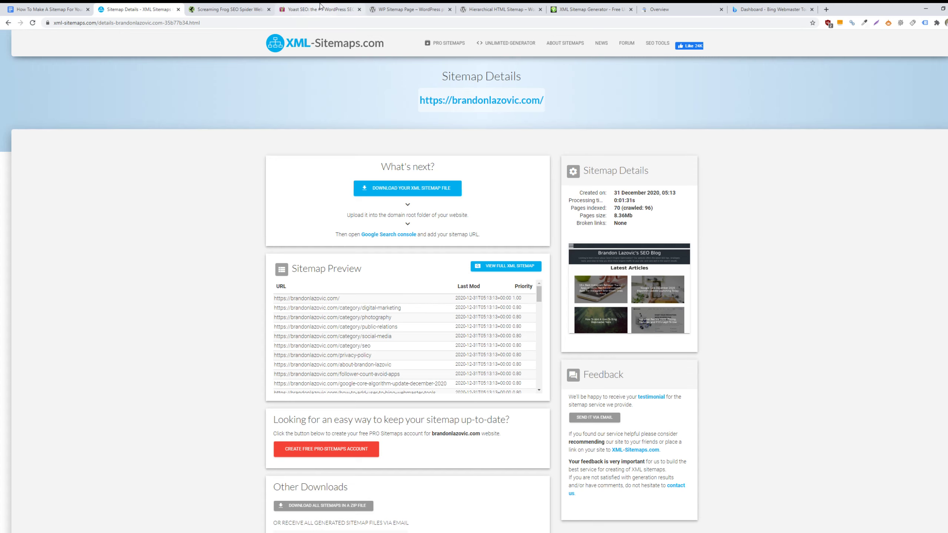
- Glance back at the sitemap details, then view Yoast SEO's Premium versus free comparison
click(317, 9)
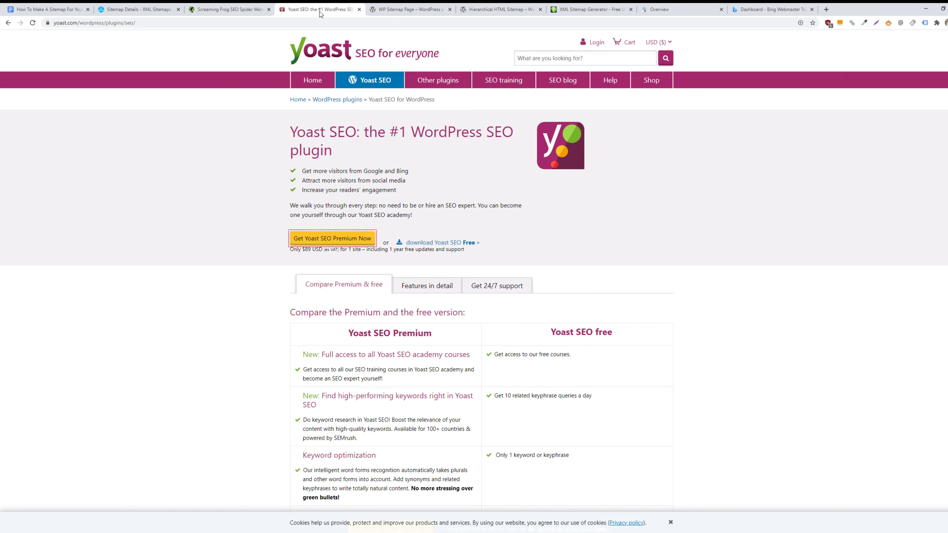
click(138, 9)
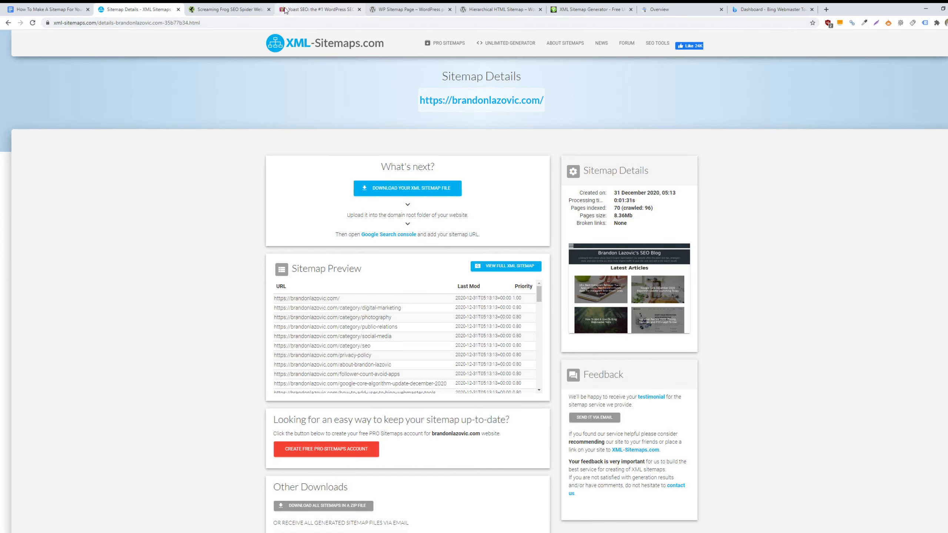
click(319, 9)
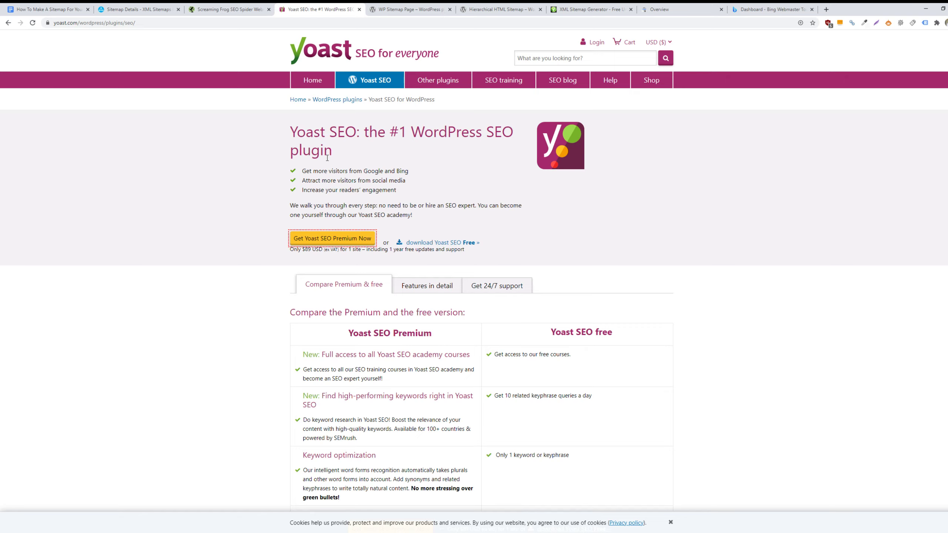
mouse_move(325, 179)
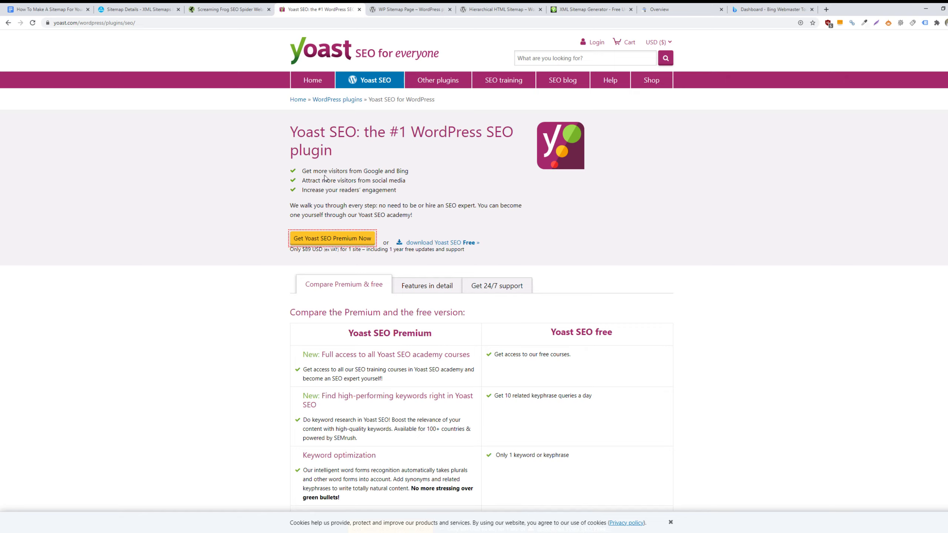
mouse_move(331, 5)
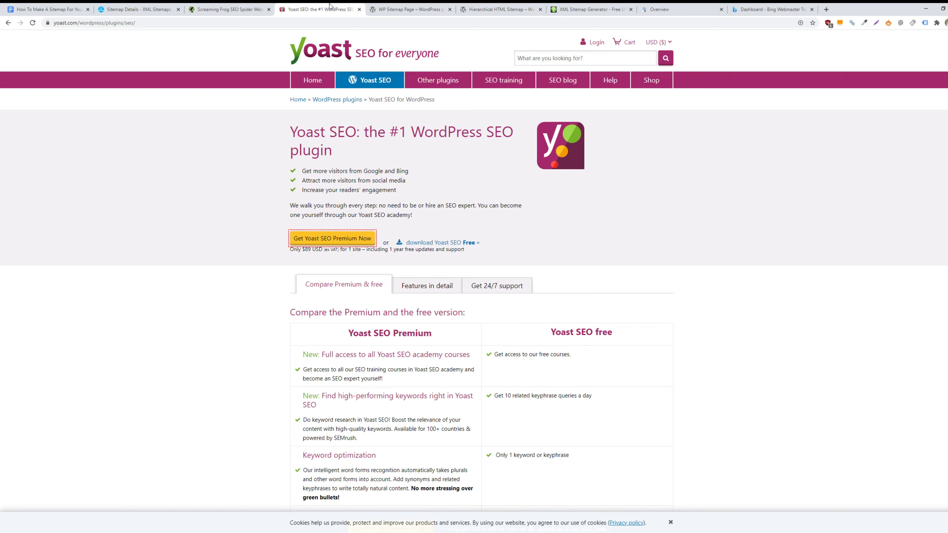
mouse_move(329, 8)
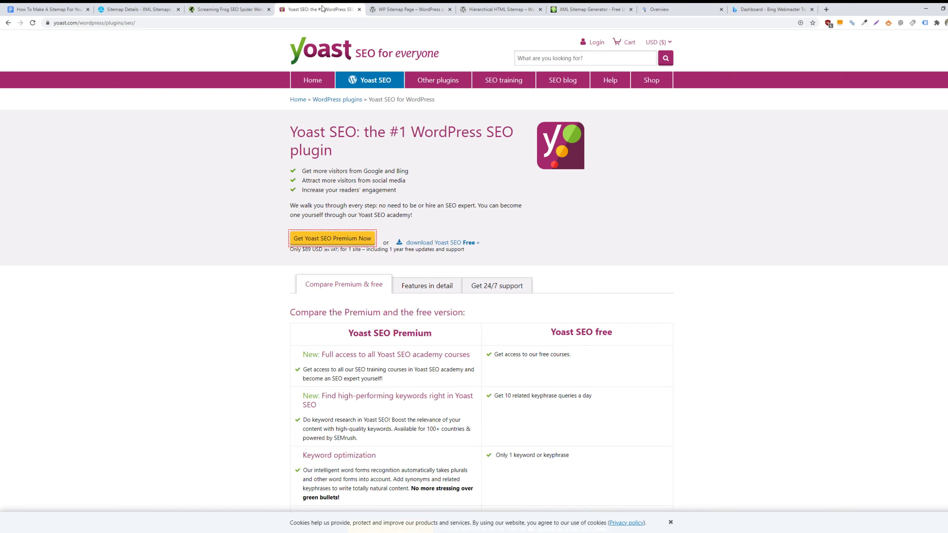
mouse_move(325, 8)
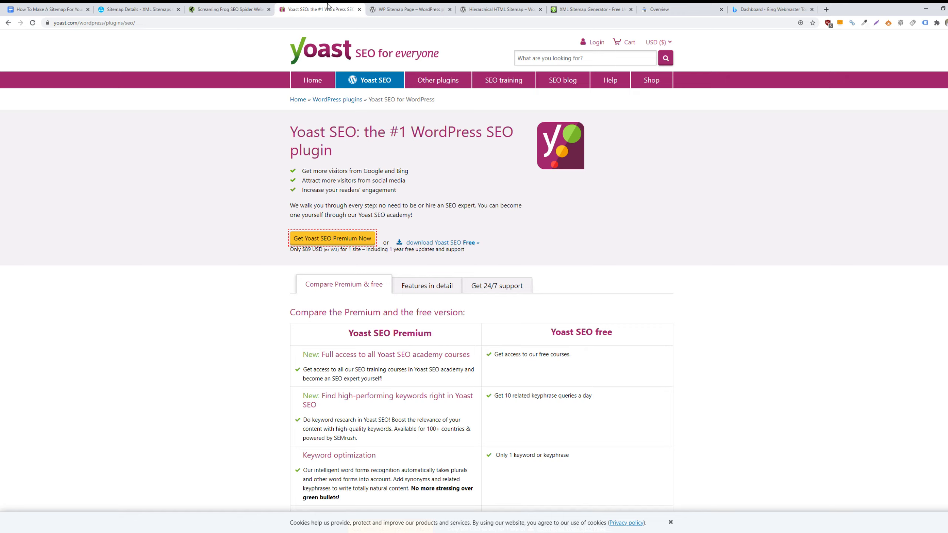
mouse_move(320, 11)
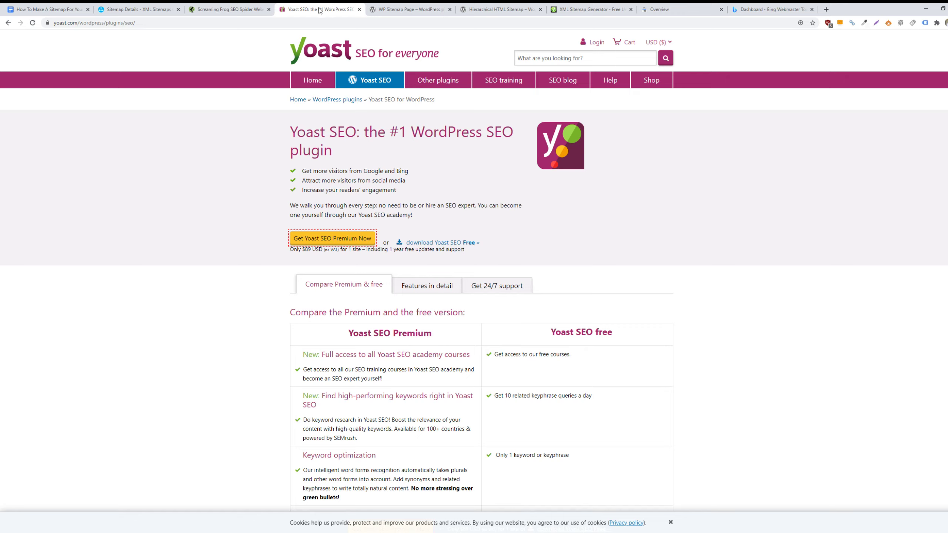
mouse_move(651, 394)
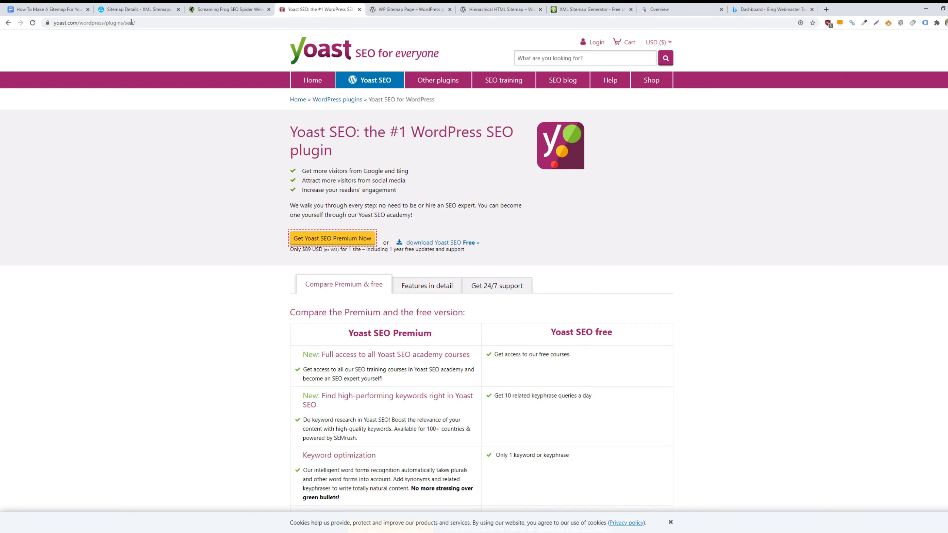
mouse_move(432, 207)
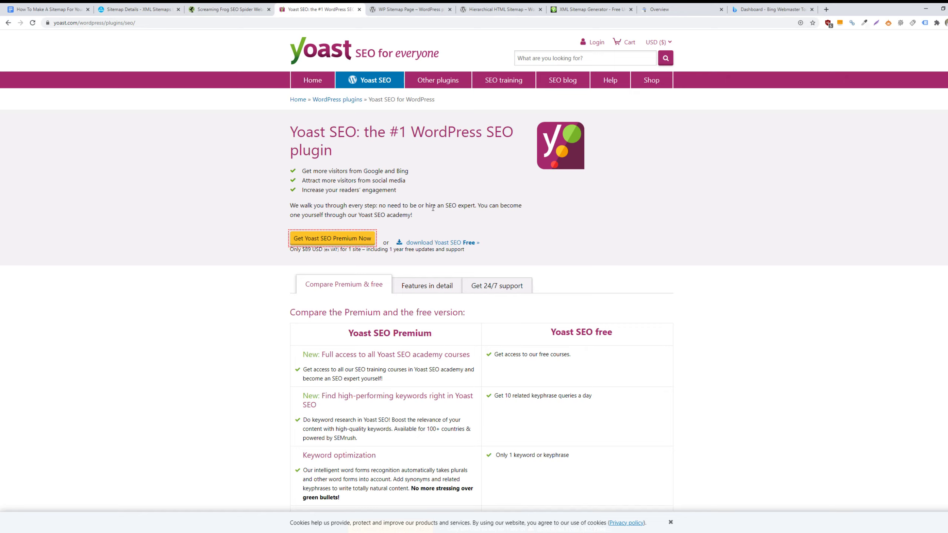
mouse_move(605, 304)
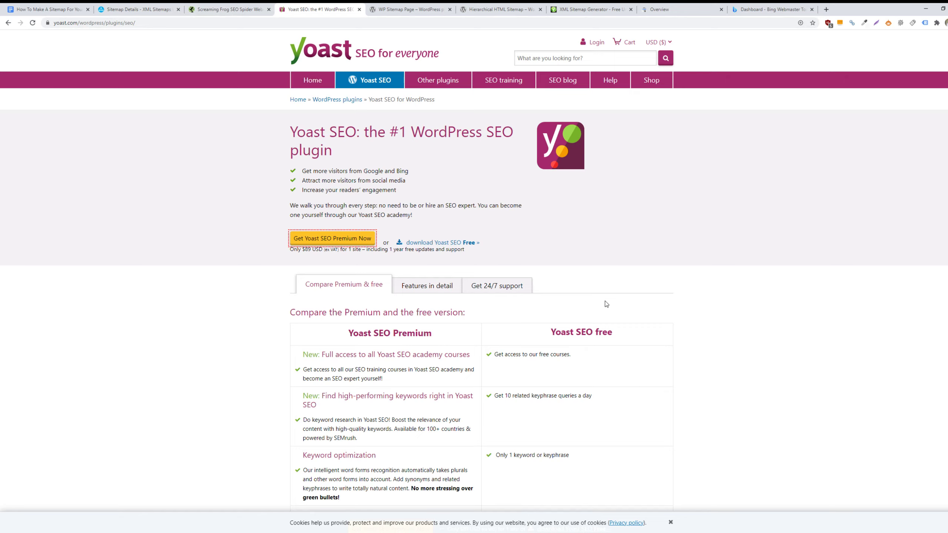
mouse_move(641, 268)
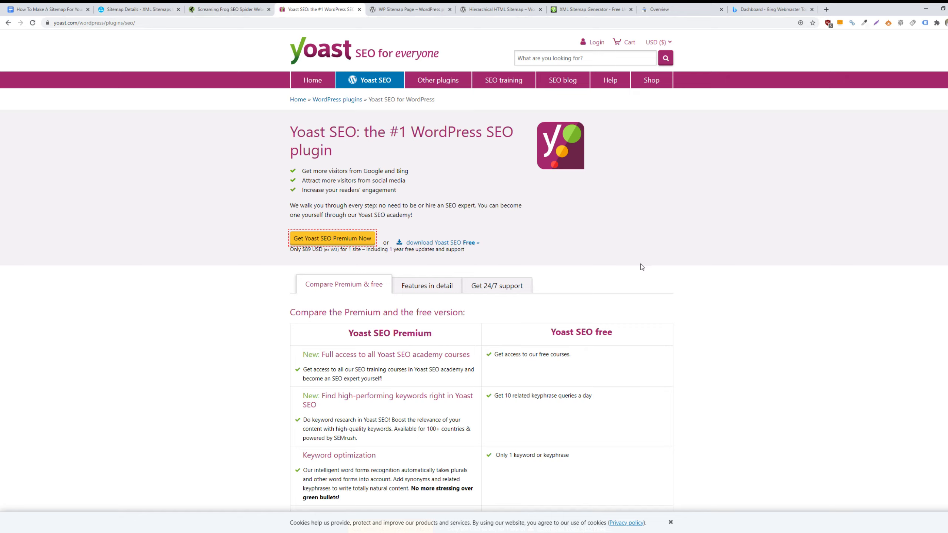
- Open Search Console's Sitemaps report listing two submitted sitemaps with Success status
click(676, 9)
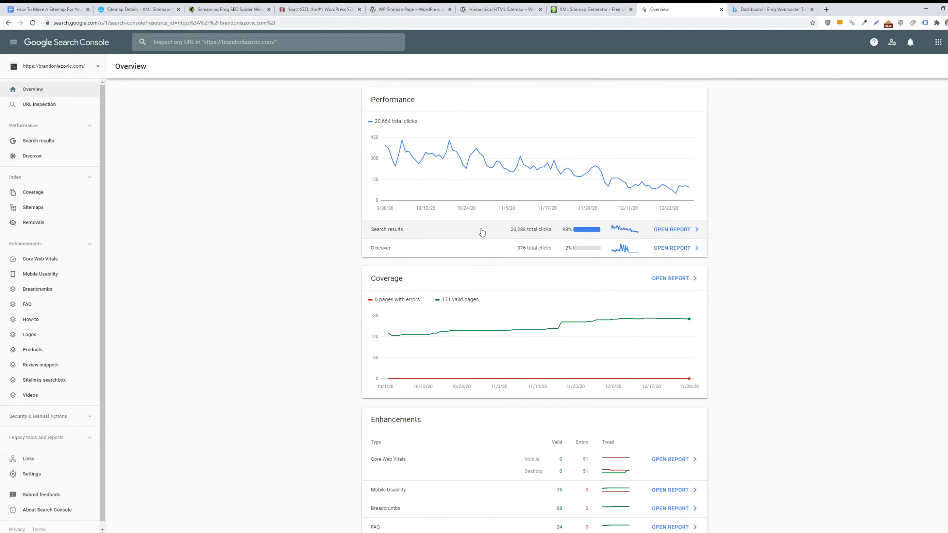
mouse_move(112, 229)
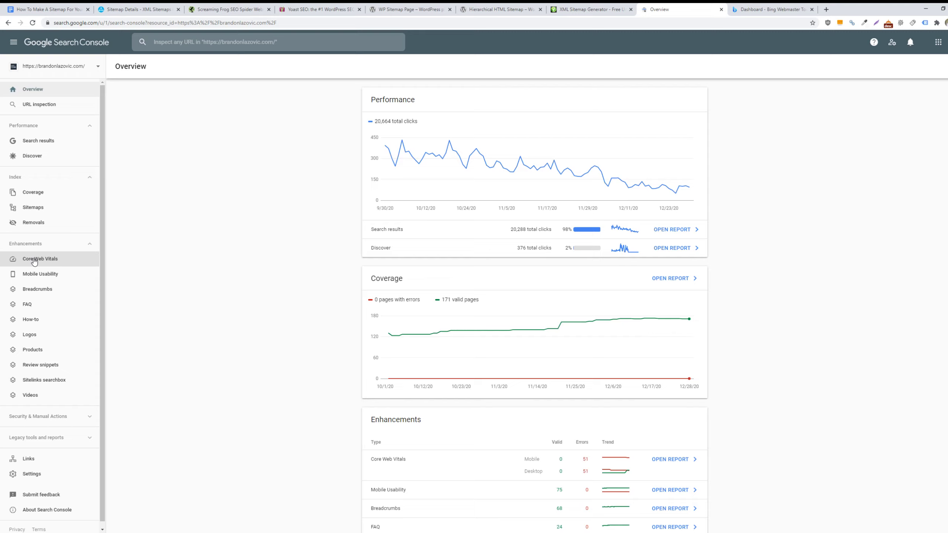
mouse_move(33, 222)
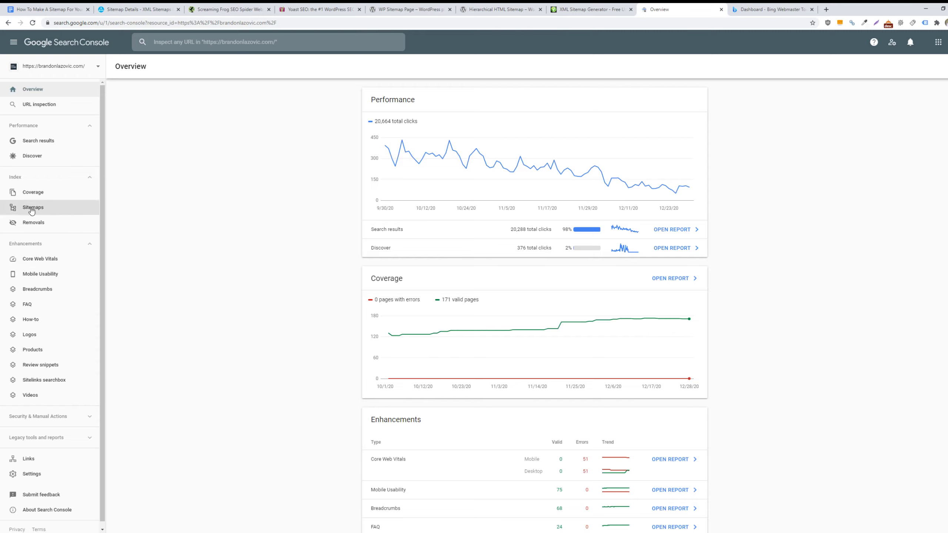
click(32, 207)
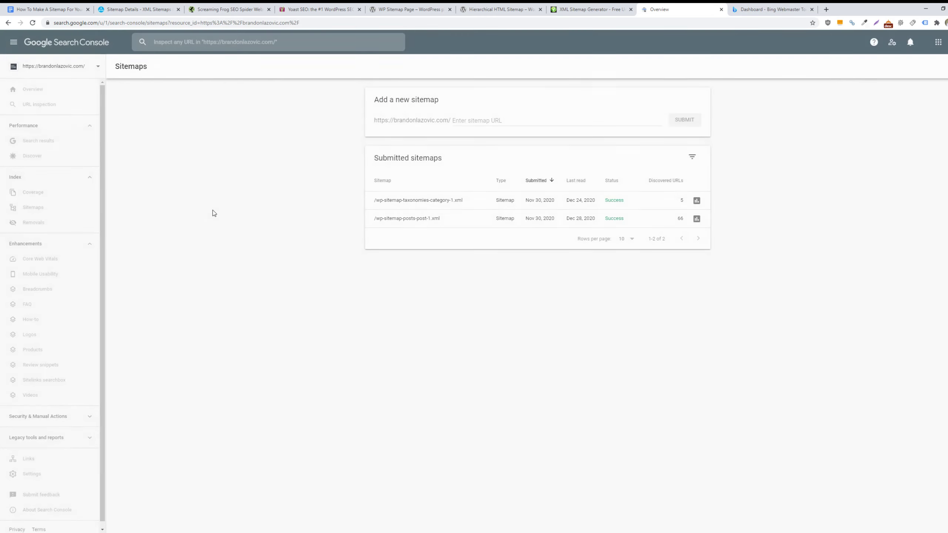
click(544, 120)
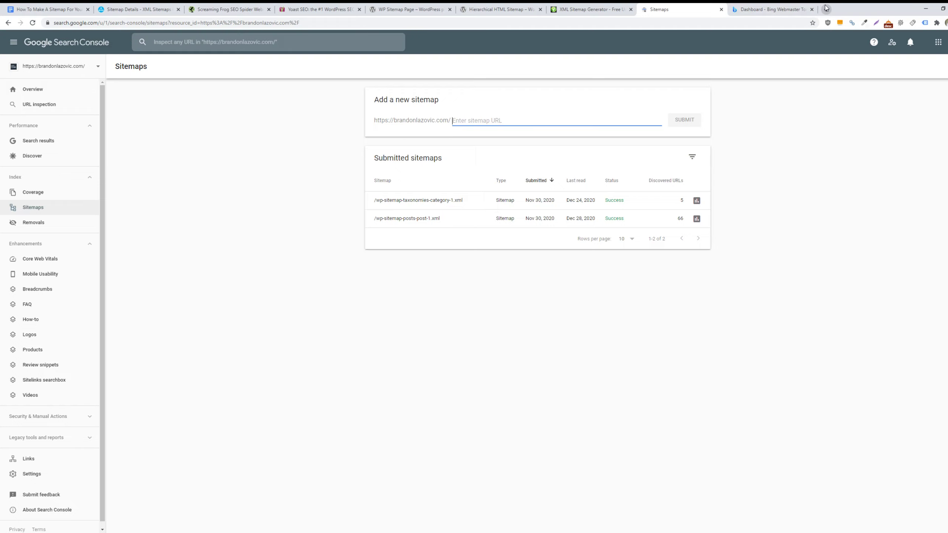
- Load the site's /sitemap.xml in a new tab, showing three sub-sitemaps
click(893, 9)
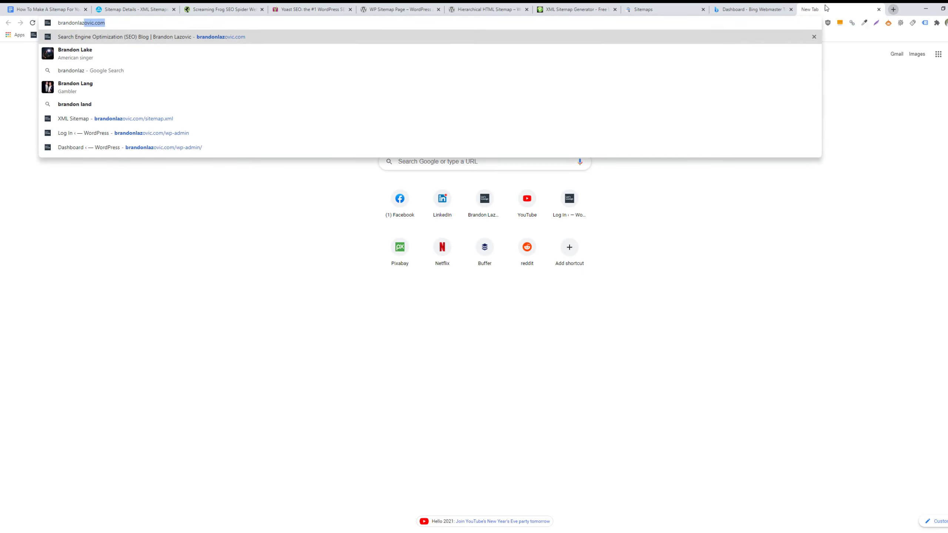
text(/r)
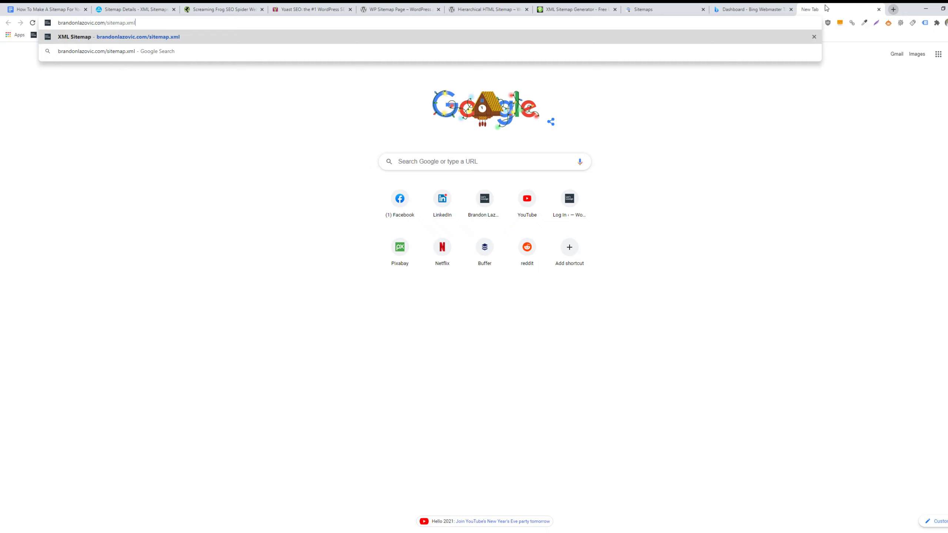
key(Return)
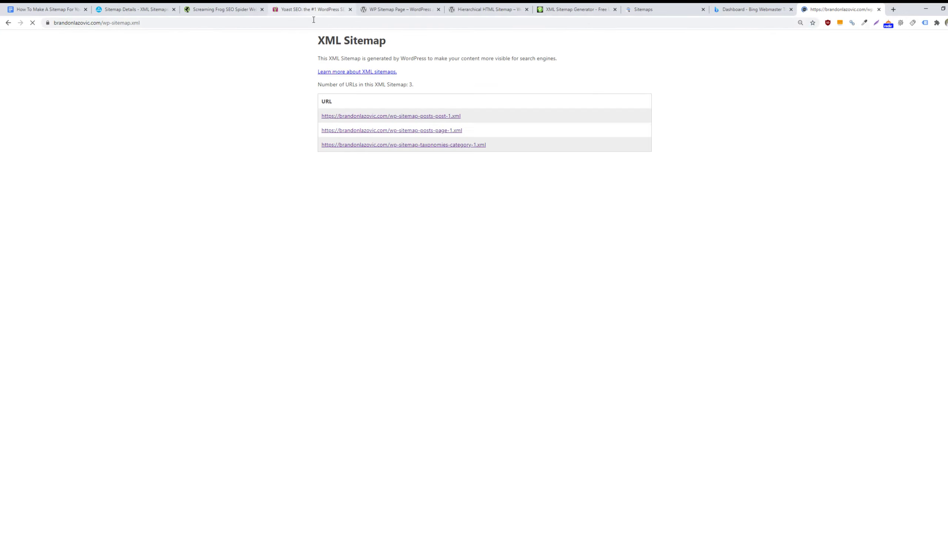
click(97, 23)
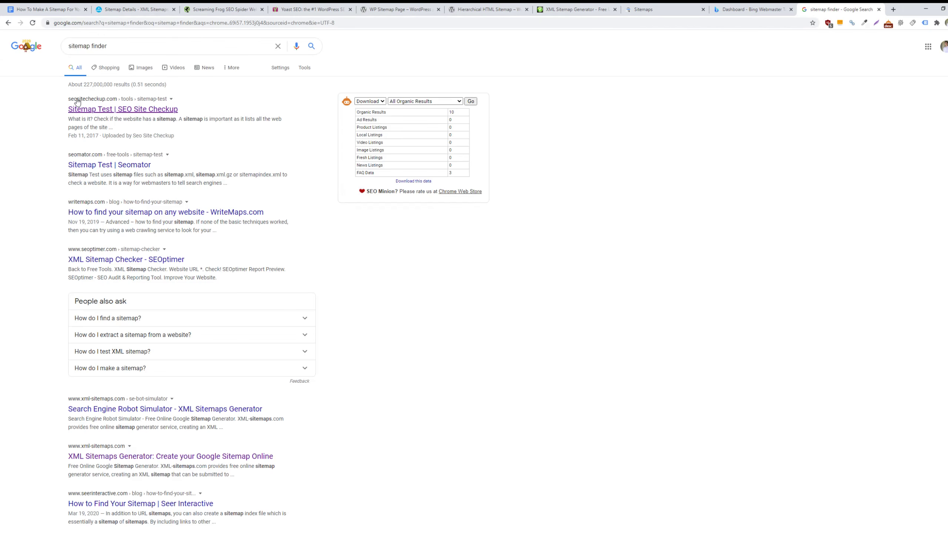
click(122, 109)
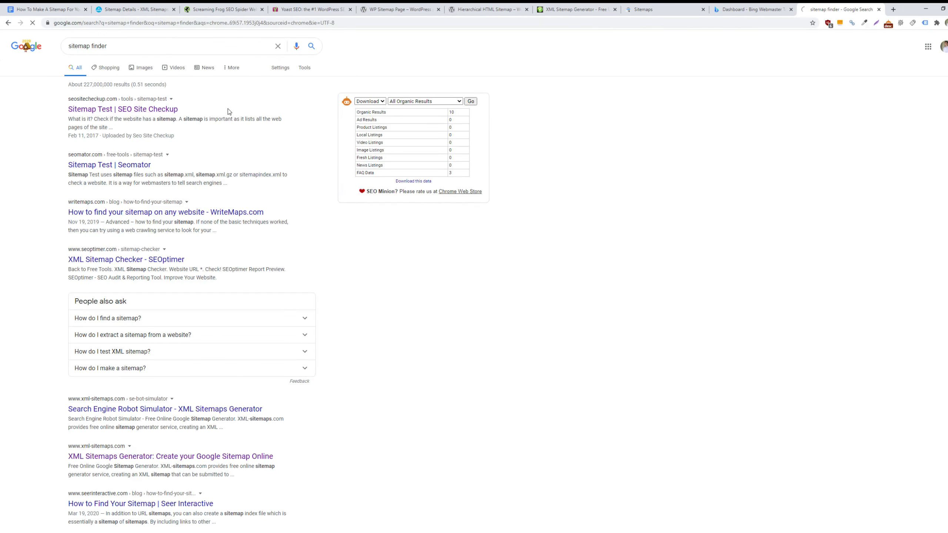
click(122, 109)
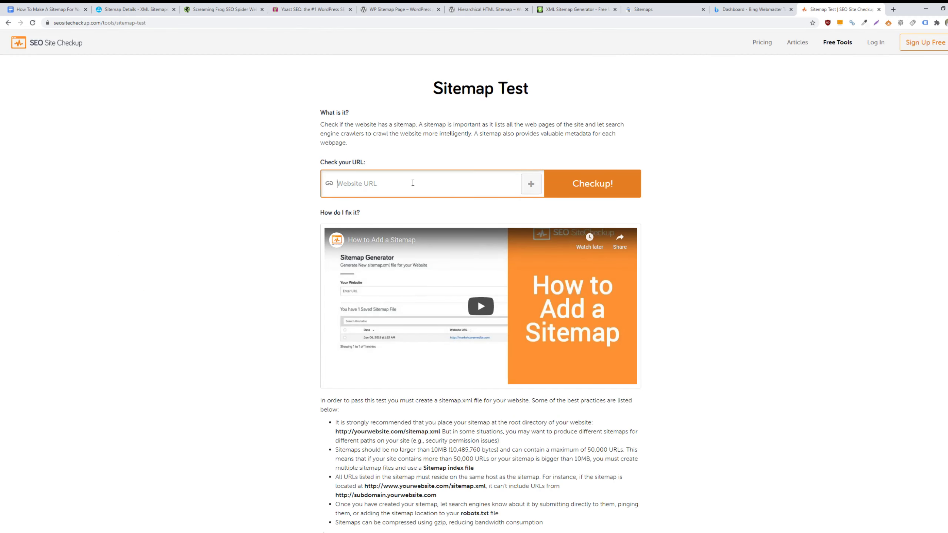
text(https://brandonlazovic.com)
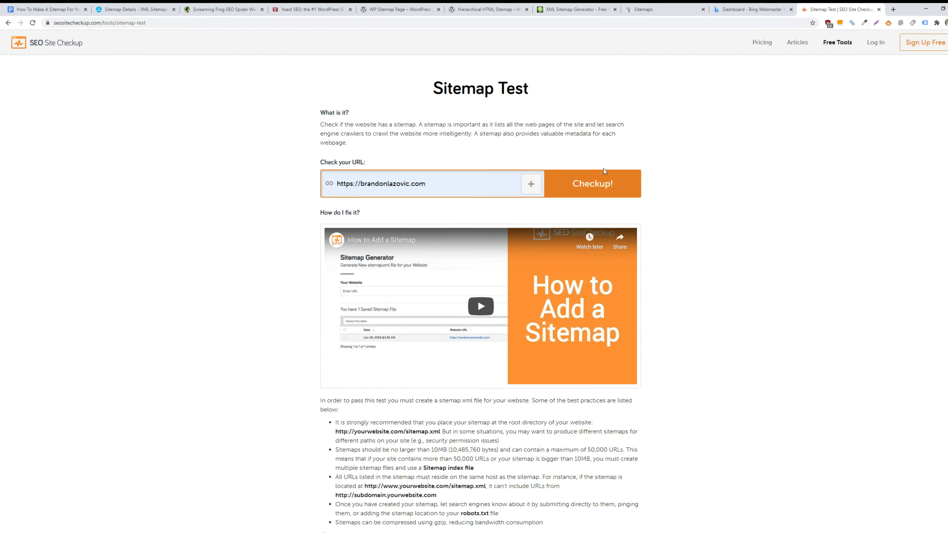
click(592, 183)
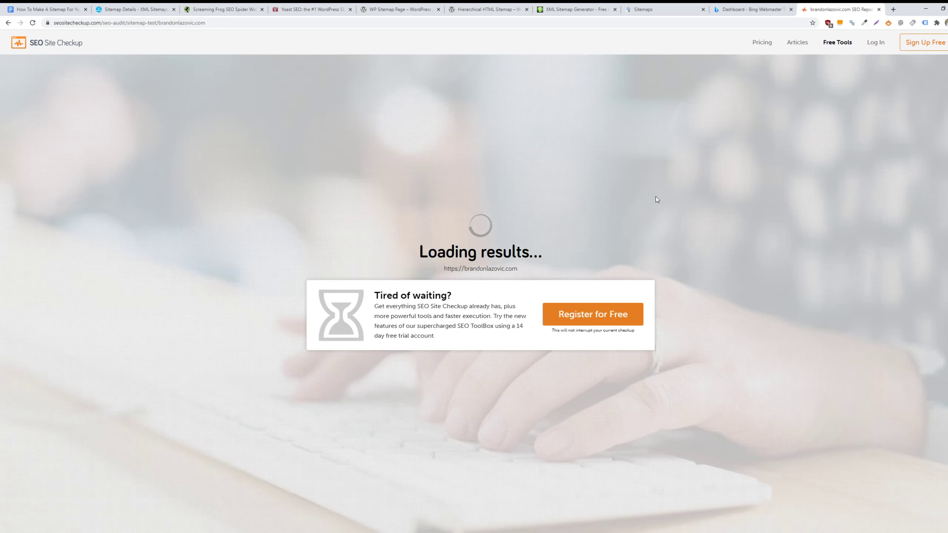
mouse_move(393, 339)
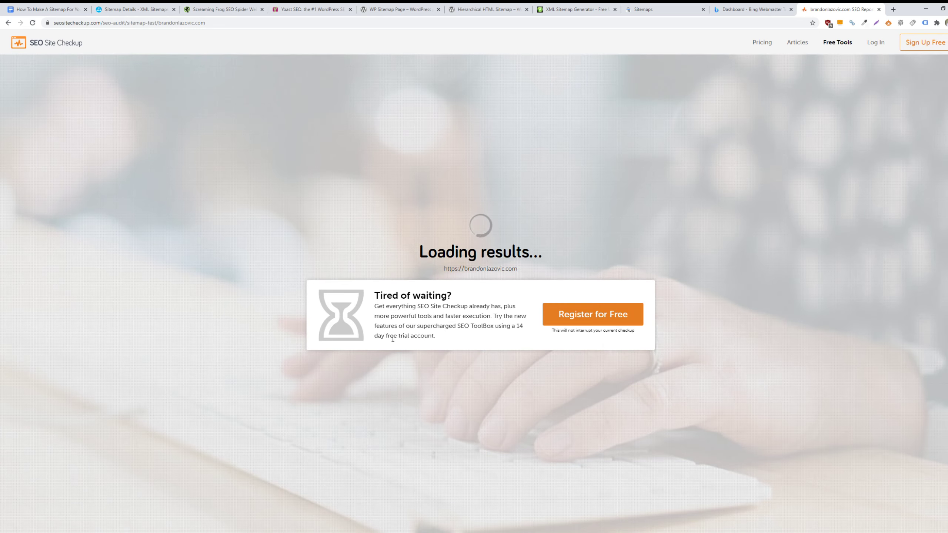
mouse_move(605, 252)
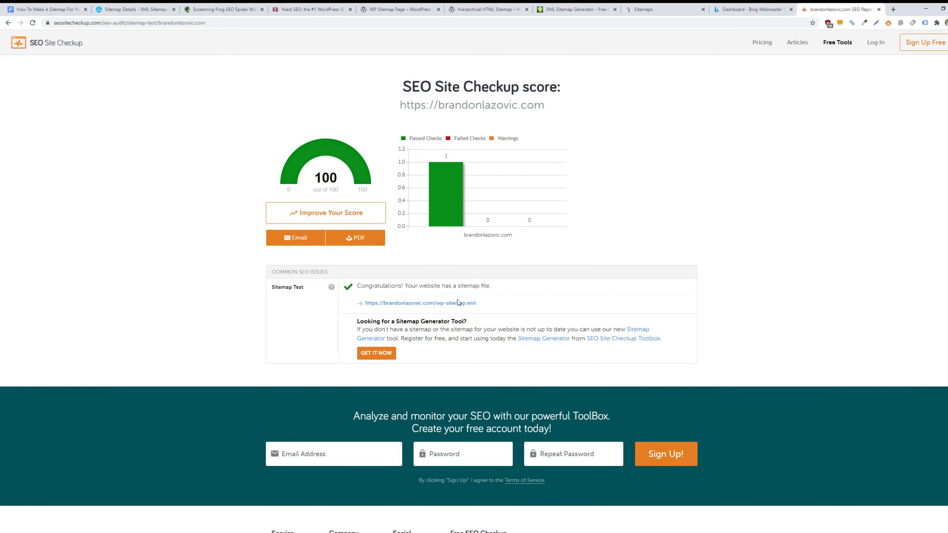
click(664, 9)
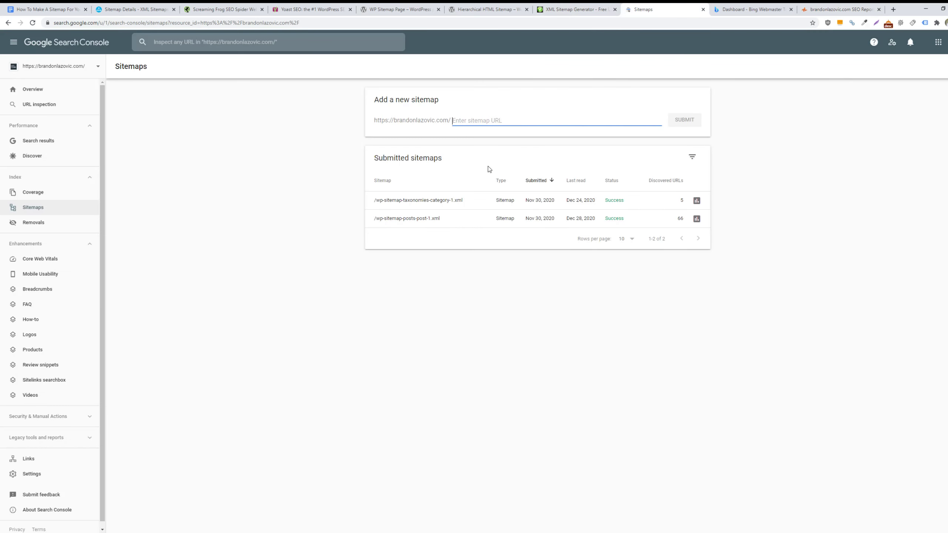
mouse_move(687, 126)
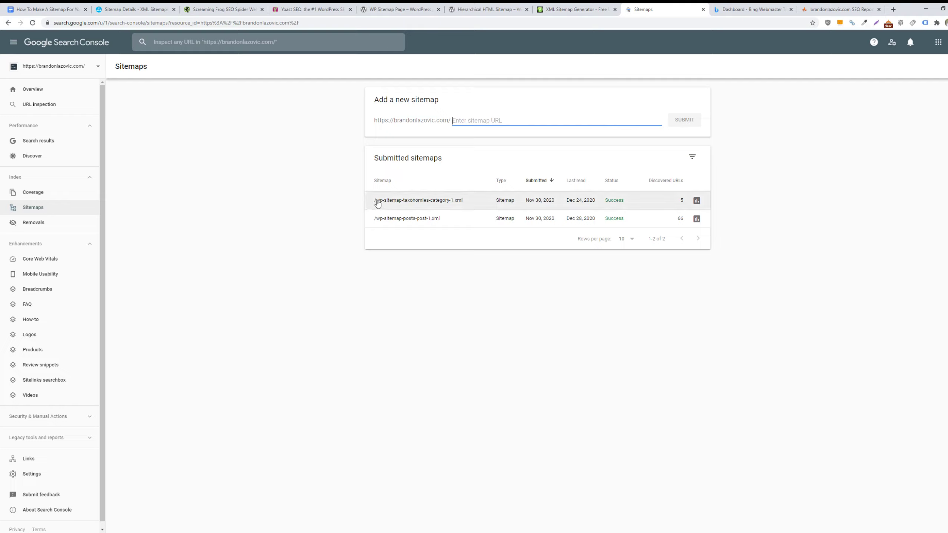
mouse_move(629, 201)
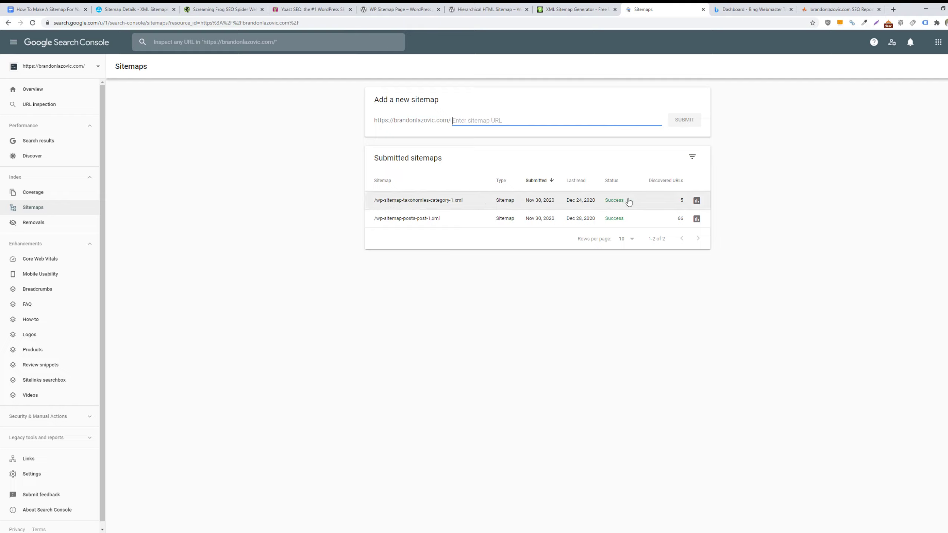
mouse_move(614, 206)
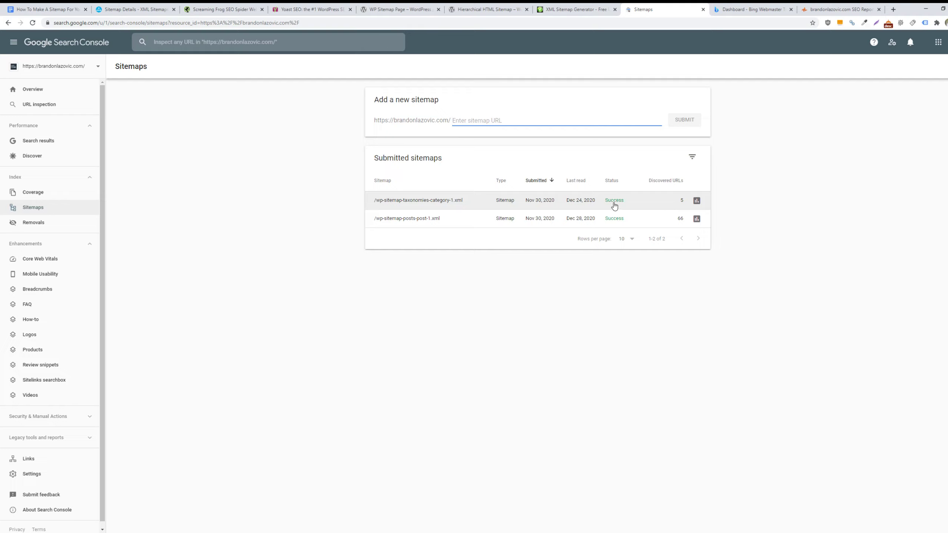
mouse_move(642, 205)
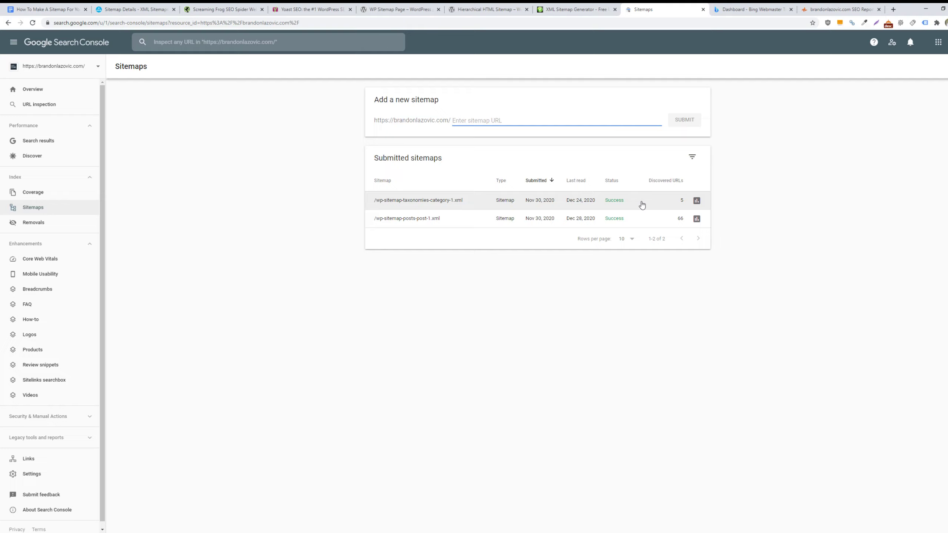
mouse_move(623, 205)
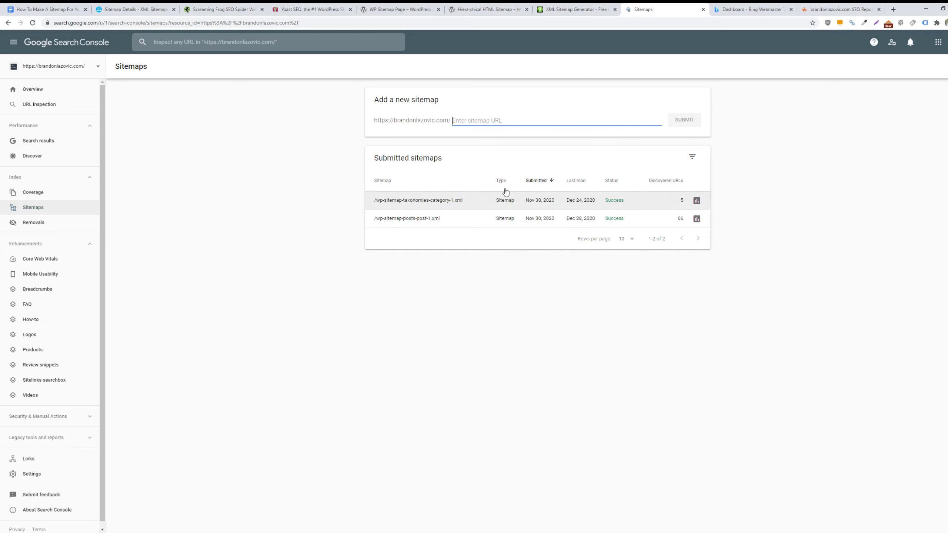
click(663, 9)
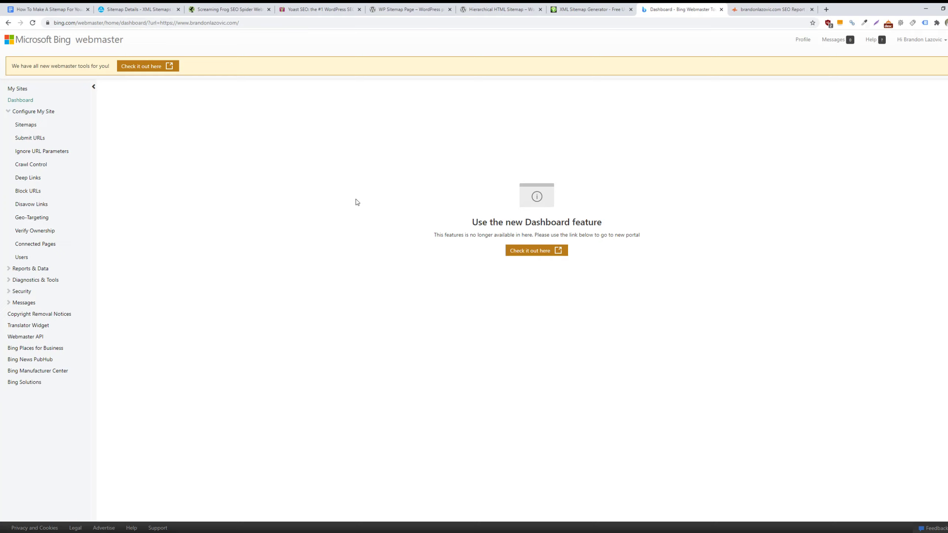
mouse_move(382, 245)
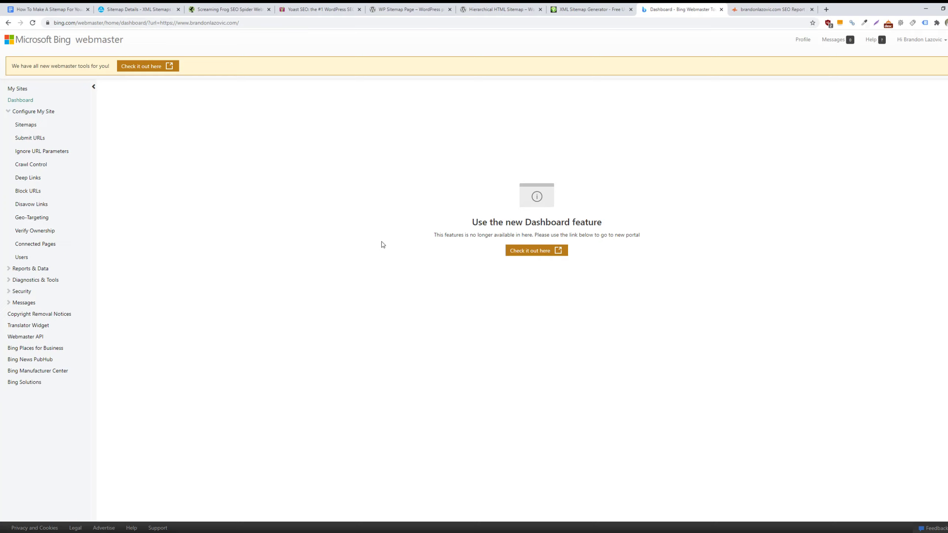
mouse_move(378, 259)
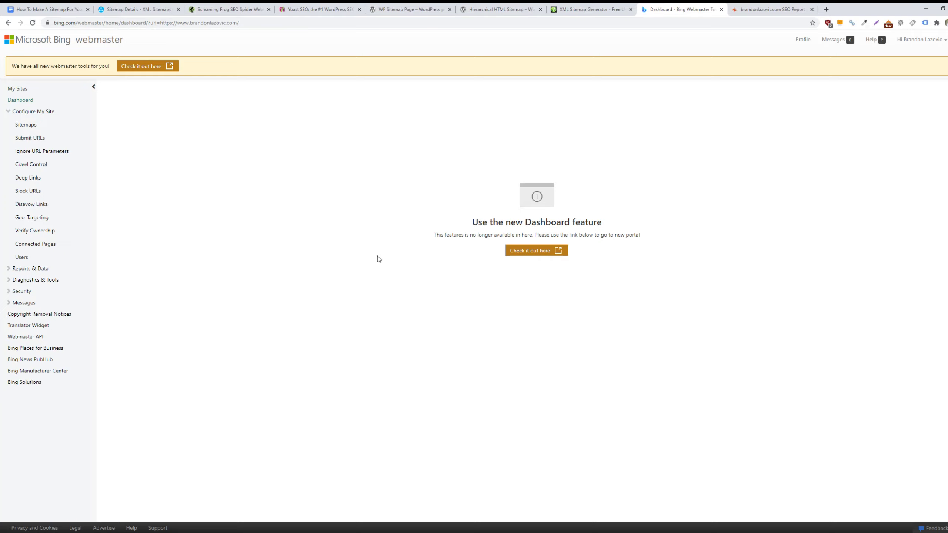
mouse_move(26, 125)
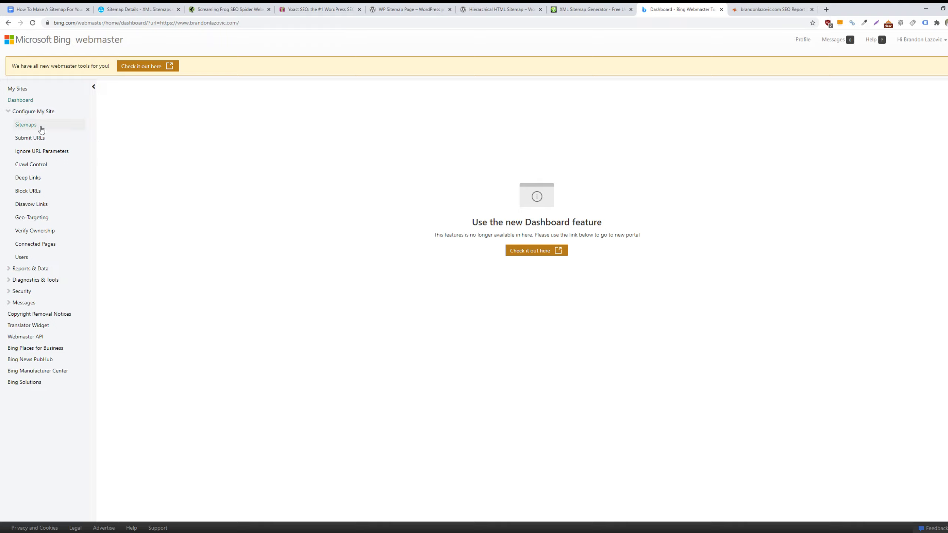
mouse_move(28, 129)
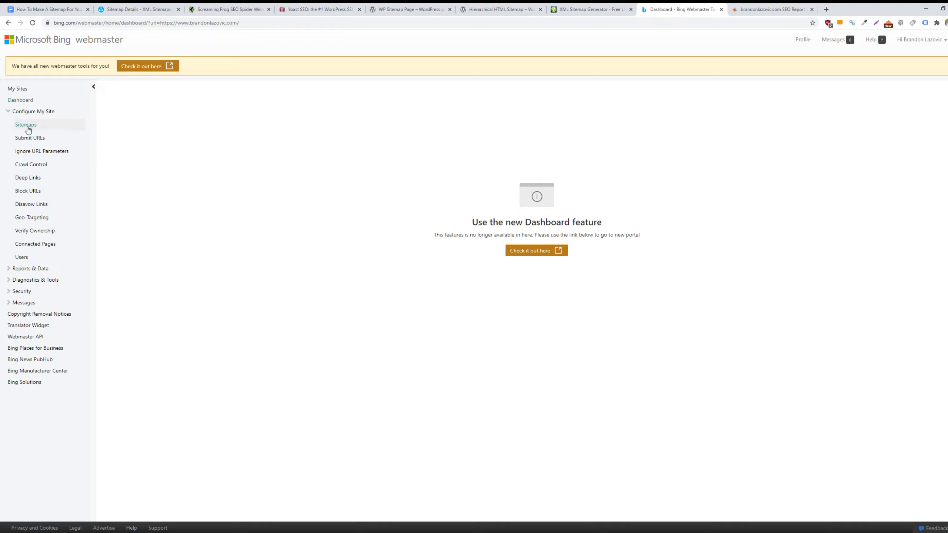
mouse_move(544, 306)
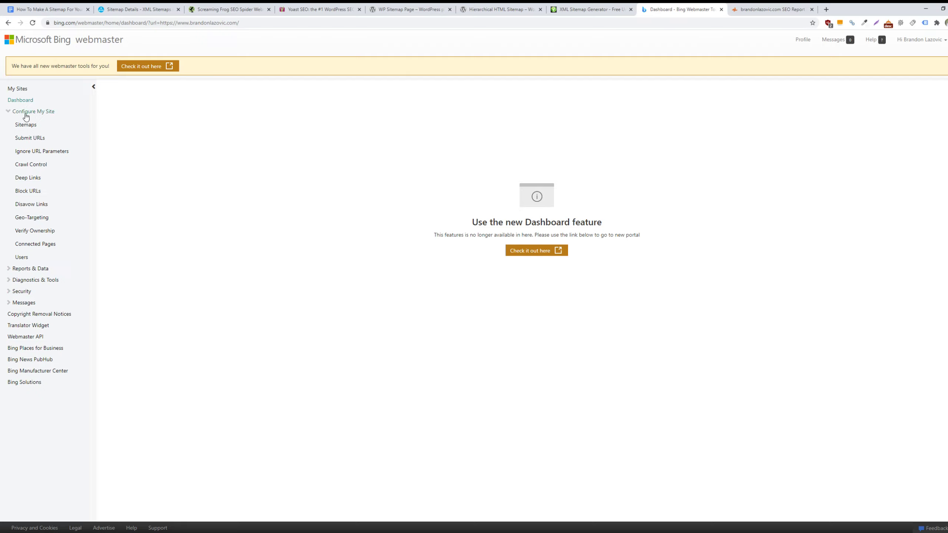
mouse_move(48, 118)
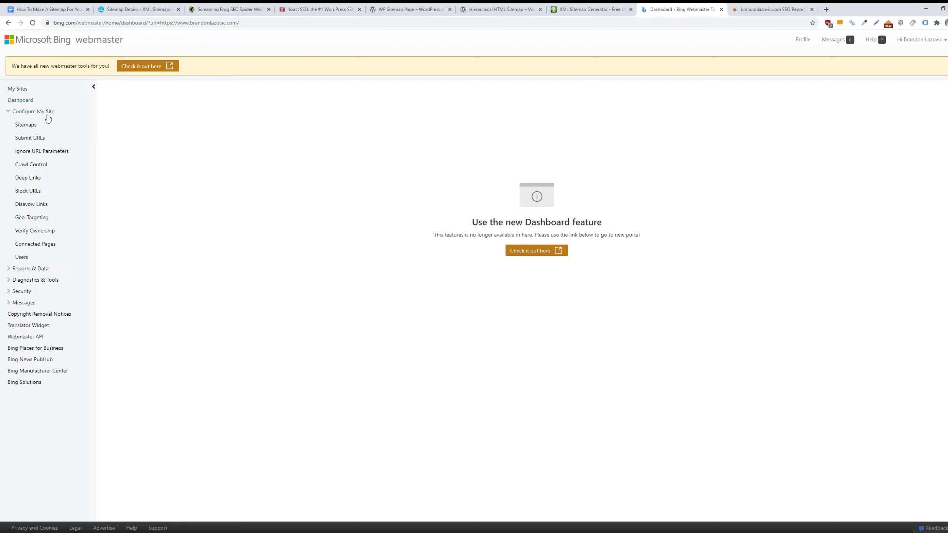
- Open the new Bing portal's Sitemaps page showing six known sitemaps and 605 URLs
click(25, 124)
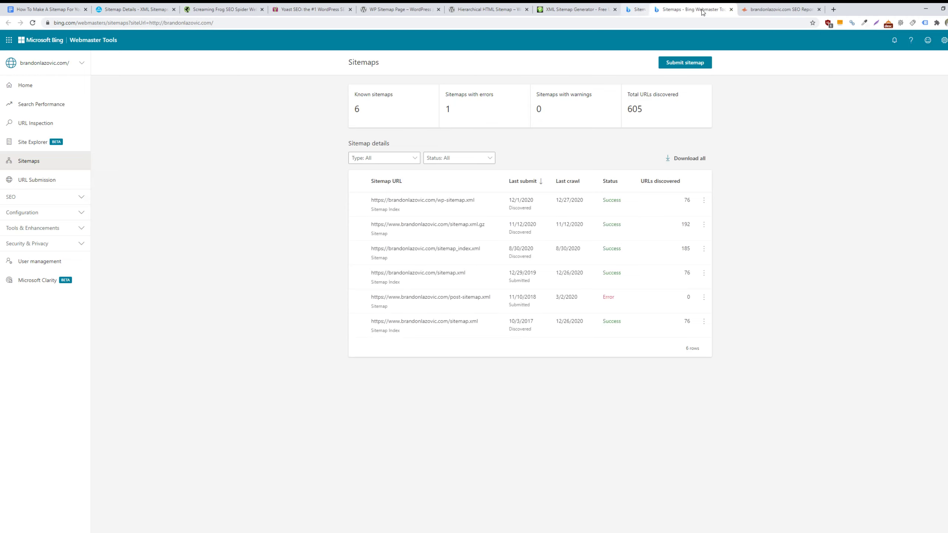
- Cancel the Submit sitemap form and close the Bing Webmaster Tools tab
click(684, 62)
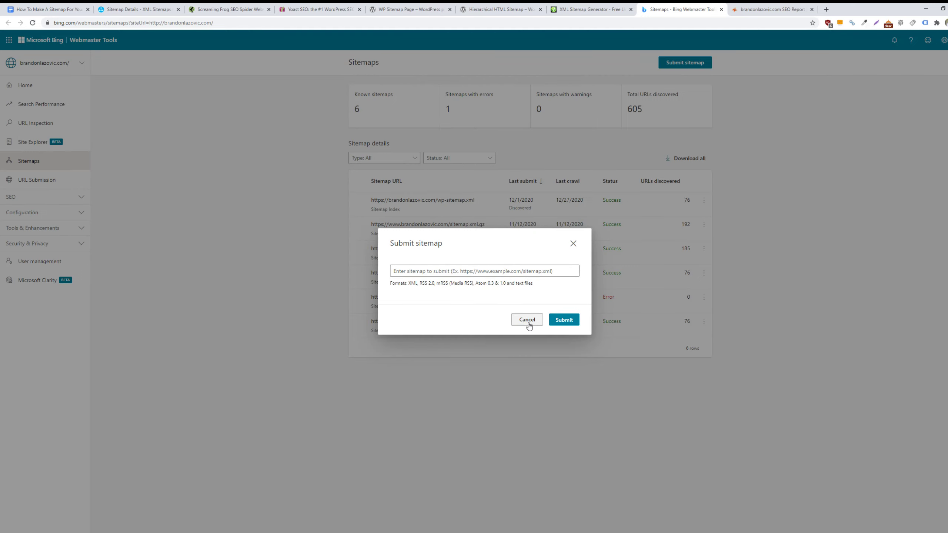
click(526, 319)
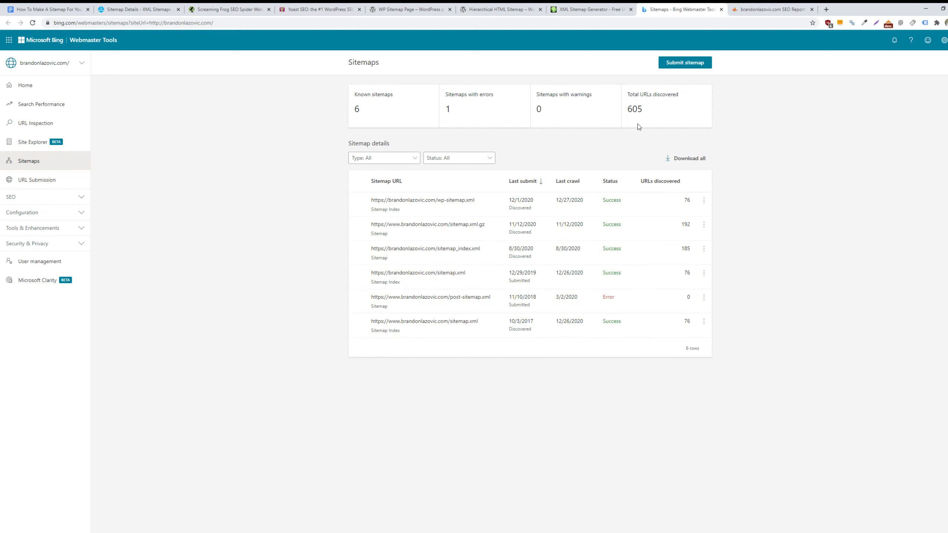
click(721, 8)
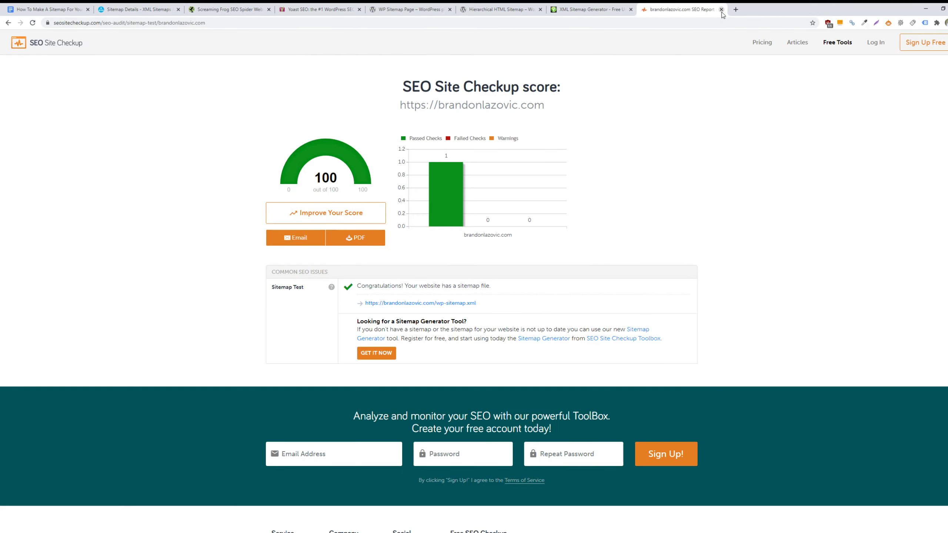
- Close SEO Site Checkup and scroll through the HTML sitemap of 136 indexed pages
click(720, 9)
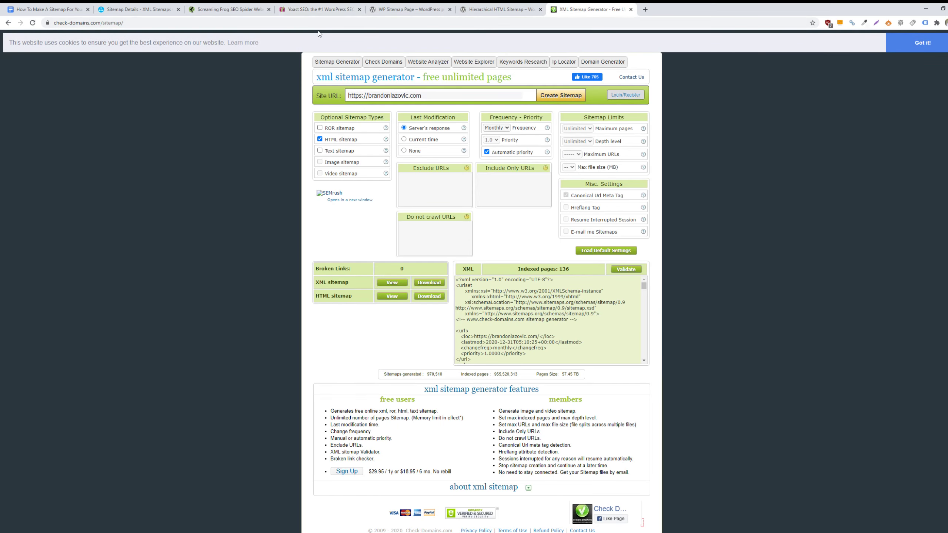
mouse_move(534, 175)
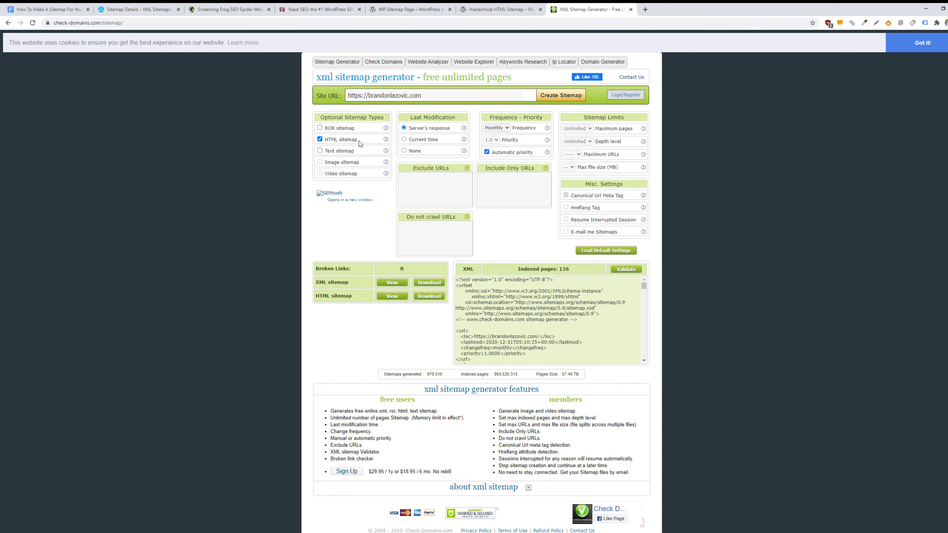
mouse_move(391, 296)
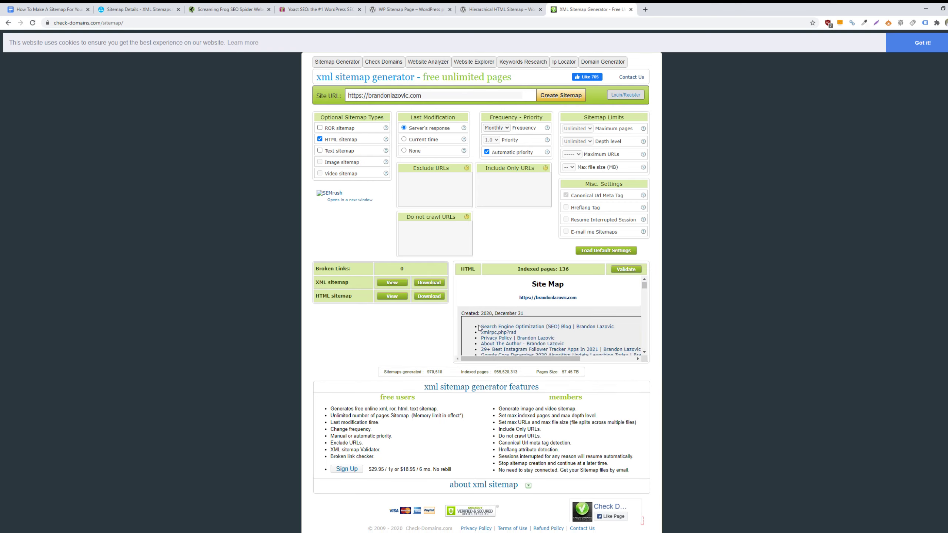
scroll(down, 3)
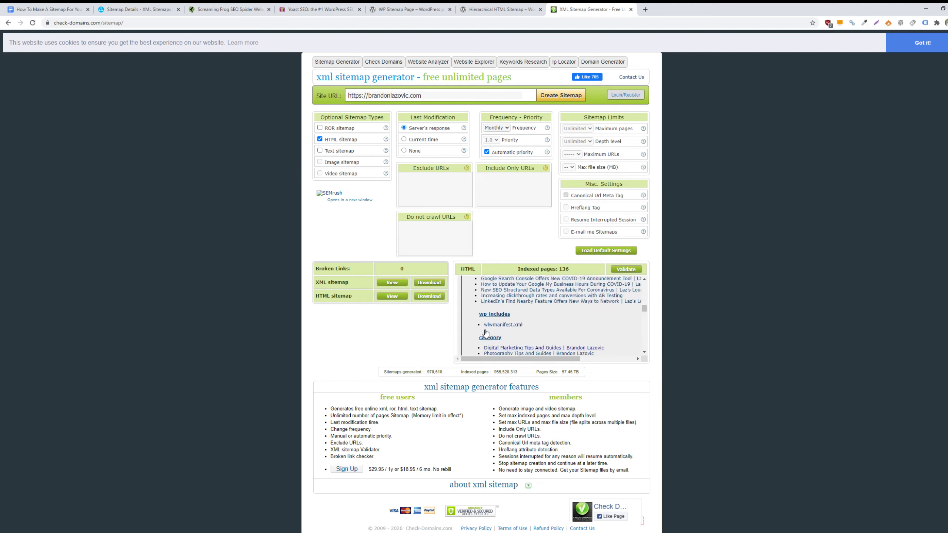
scroll(up, 3)
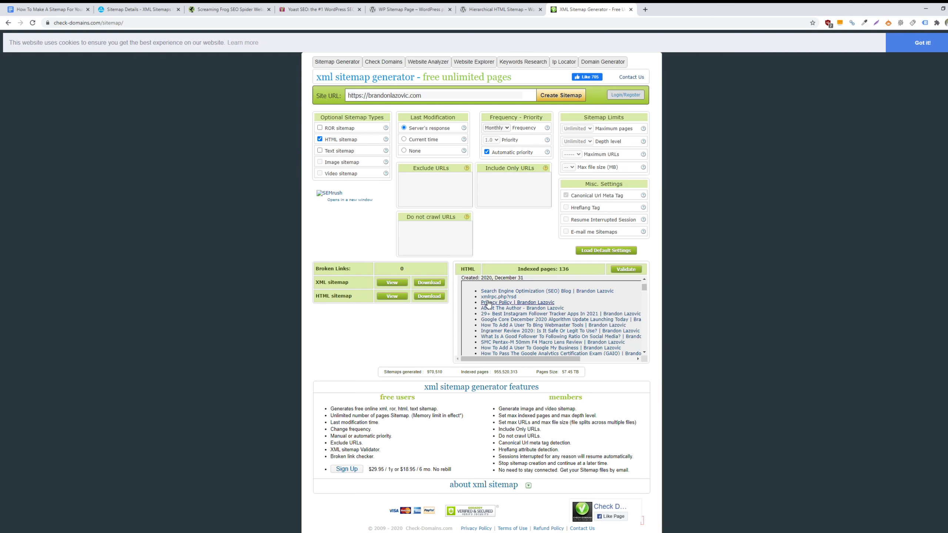
scroll(down, 3)
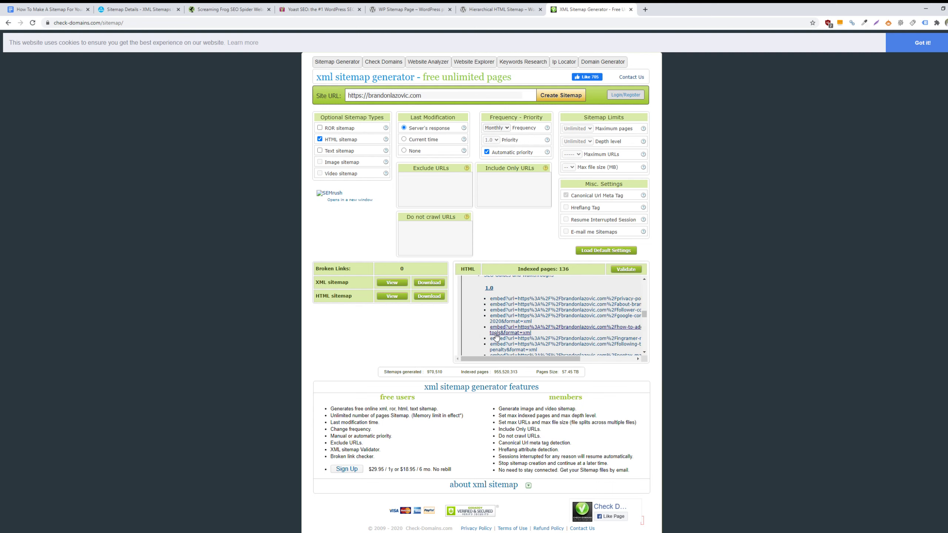
scroll(down, 3)
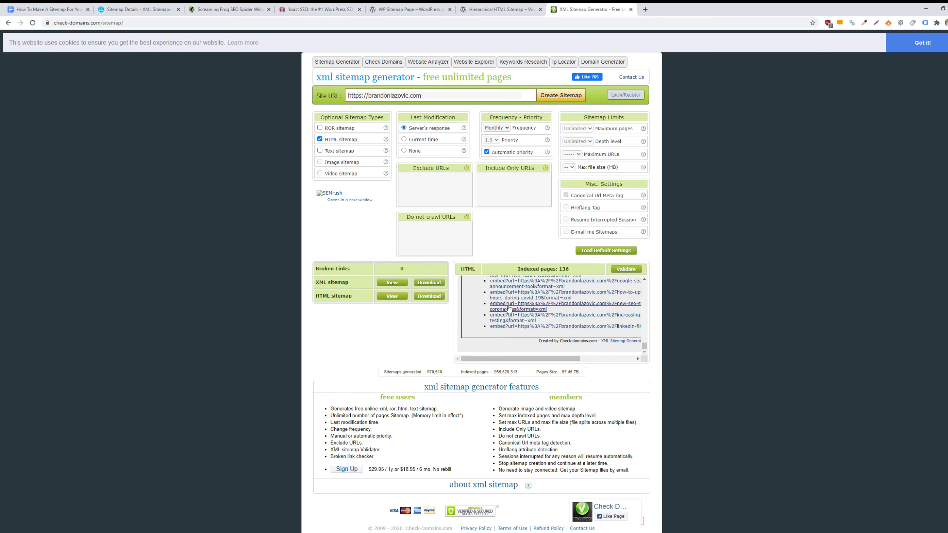
scroll(down, 3)
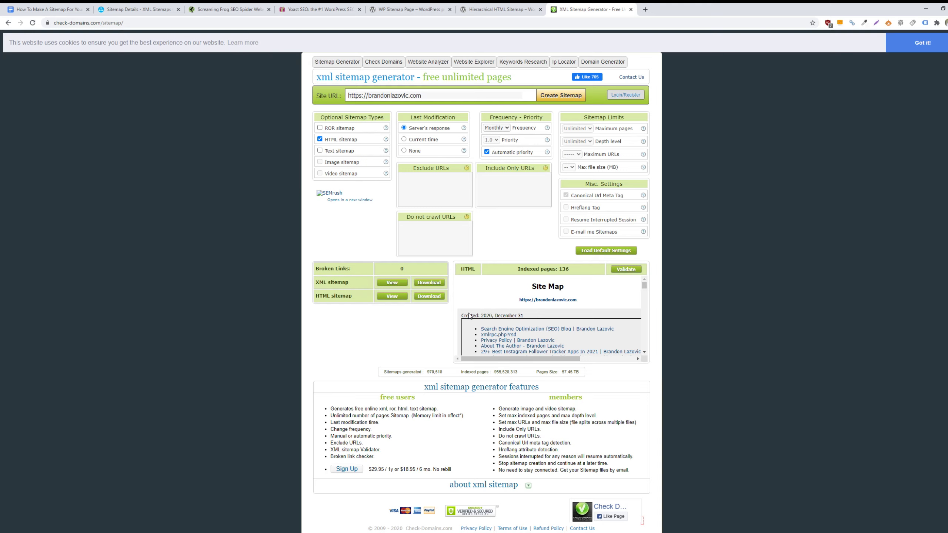
mouse_move(473, 294)
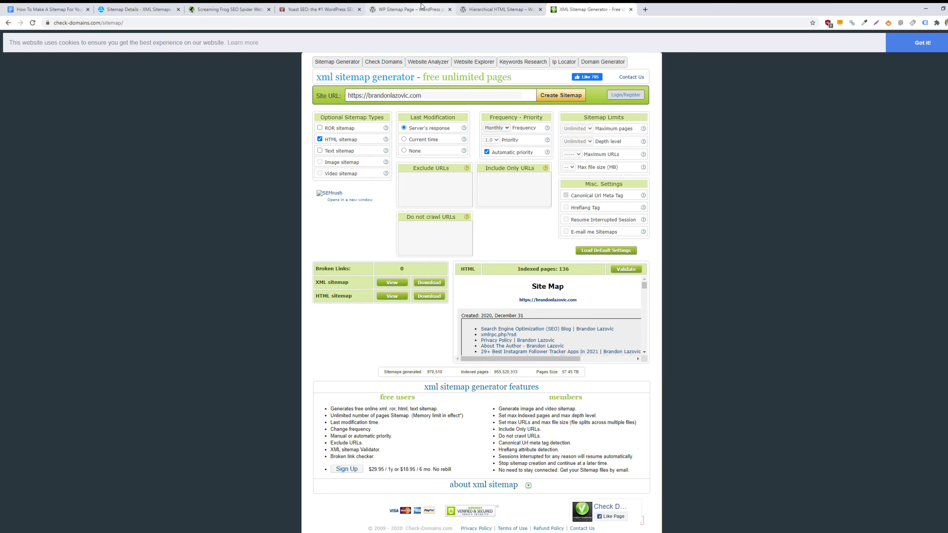
- Browse the Hierarchical HTML Sitemap plugin page, then scroll WP Sitemap Page's listing
click(408, 9)
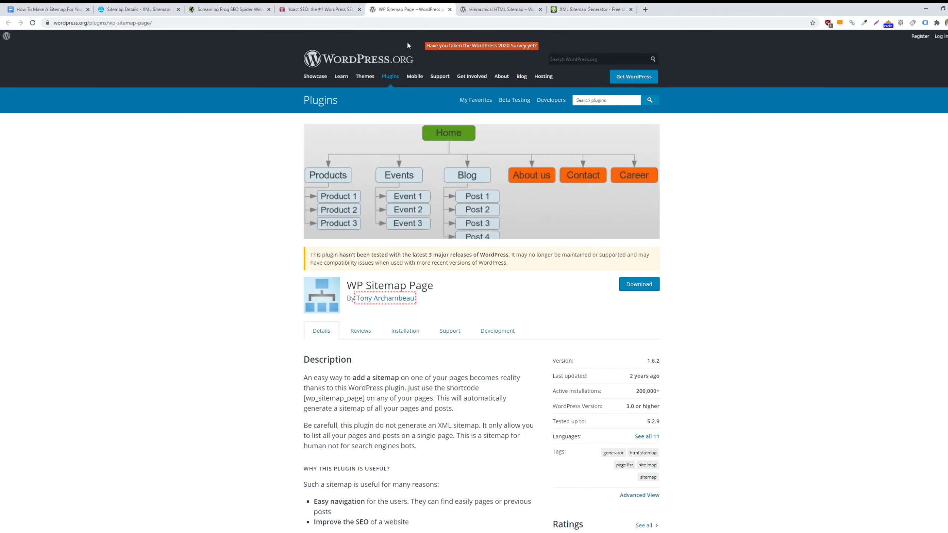
mouse_move(417, 289)
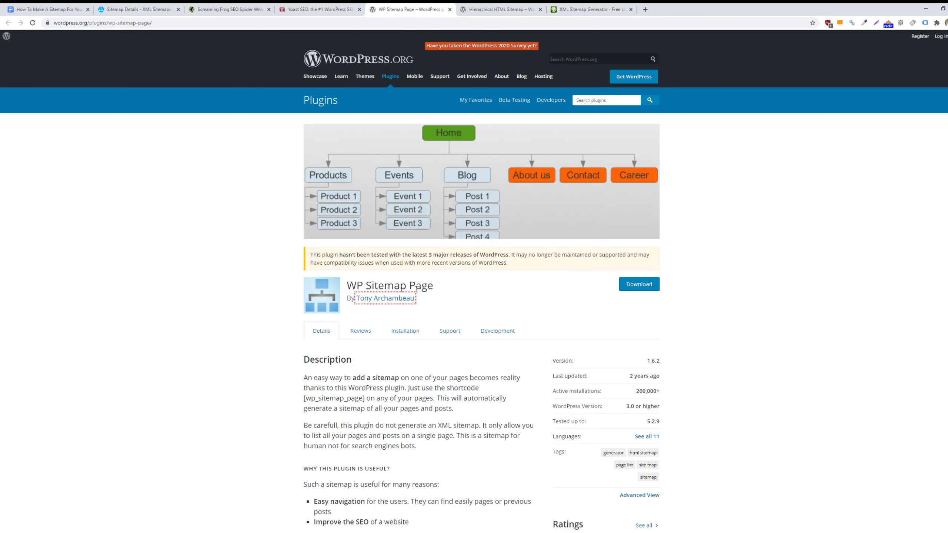
click(500, 9)
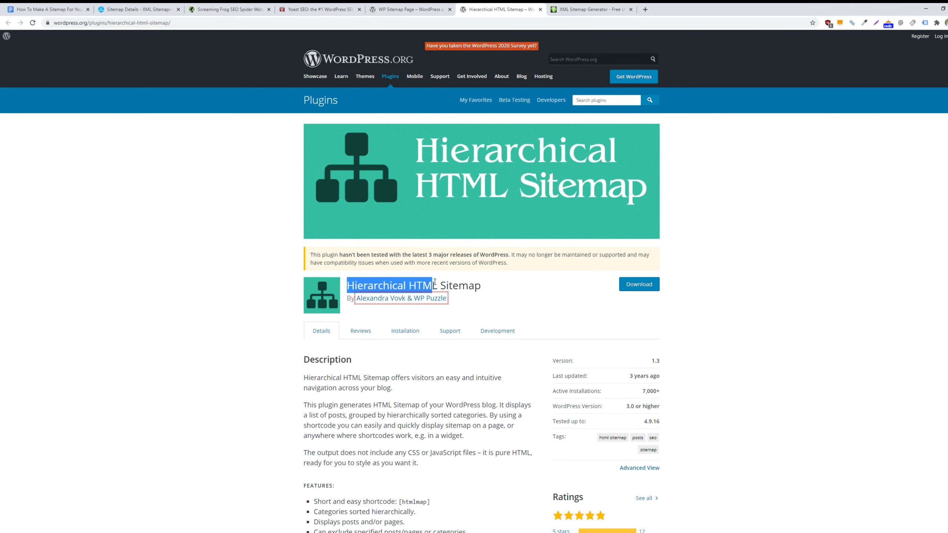
scroll(down, 3)
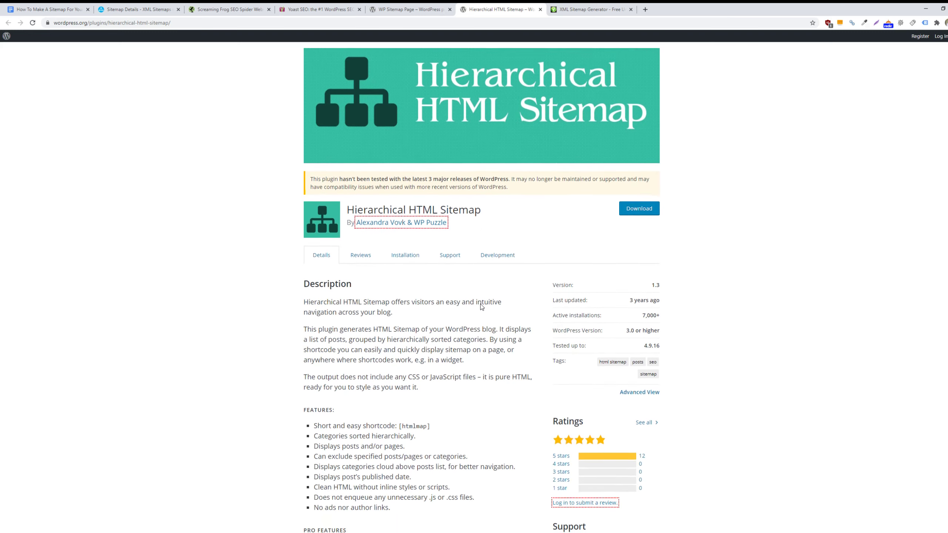
scroll(up, 3)
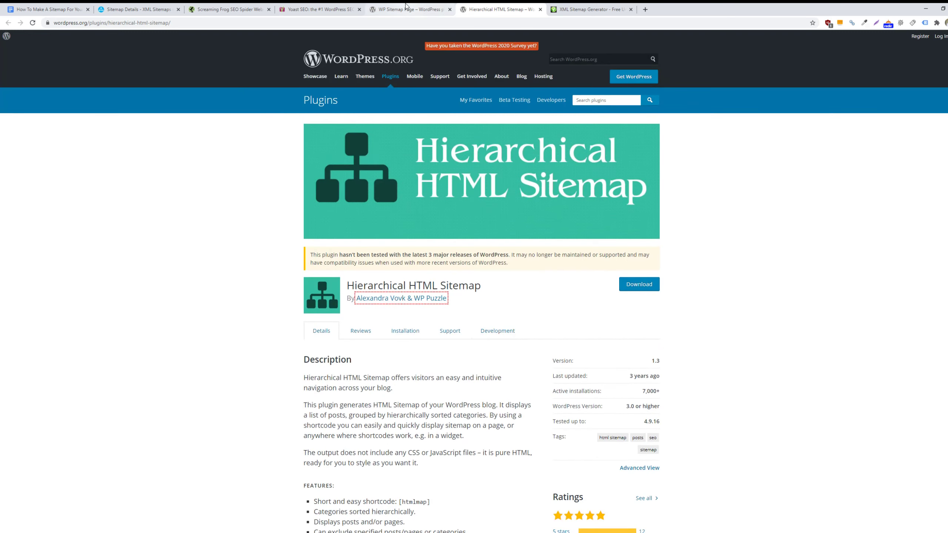
click(408, 9)
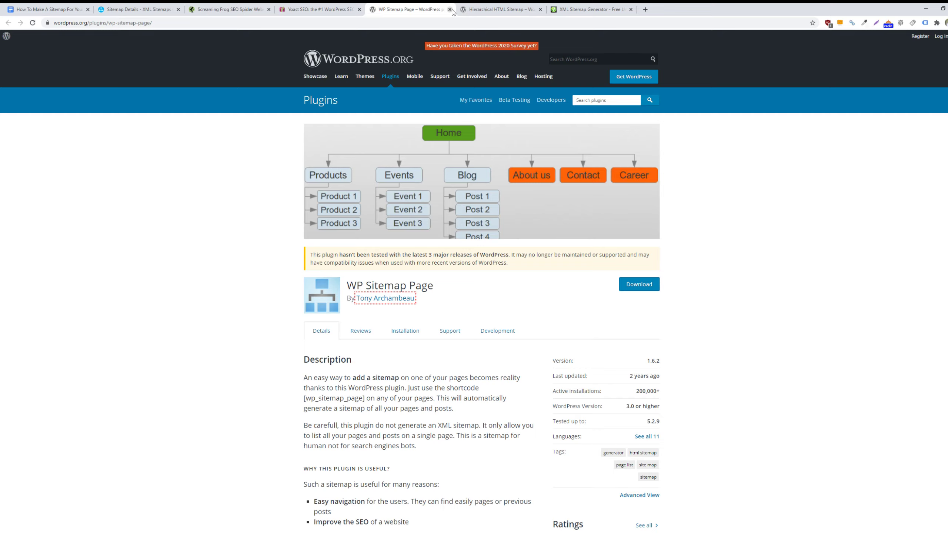
mouse_move(423, 341)
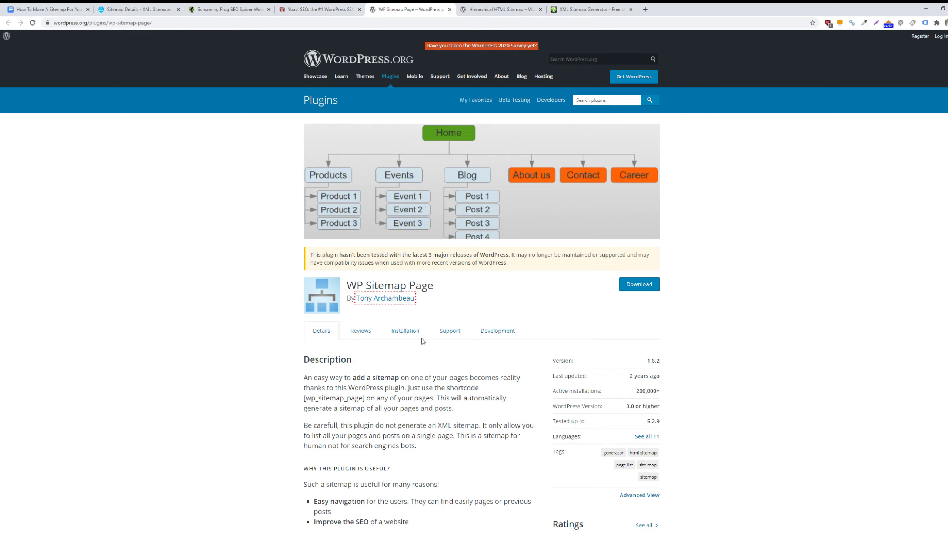
scroll(down, 3)
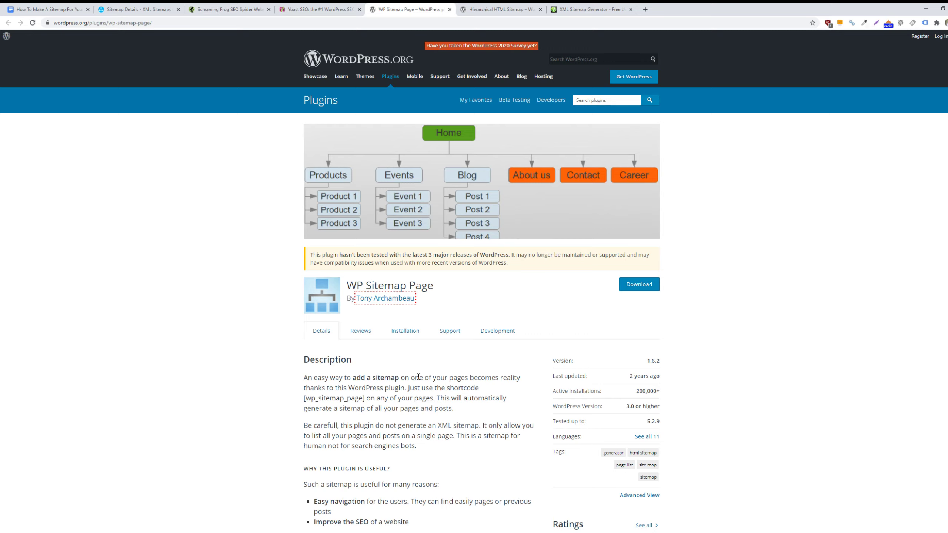
mouse_move(318, 149)
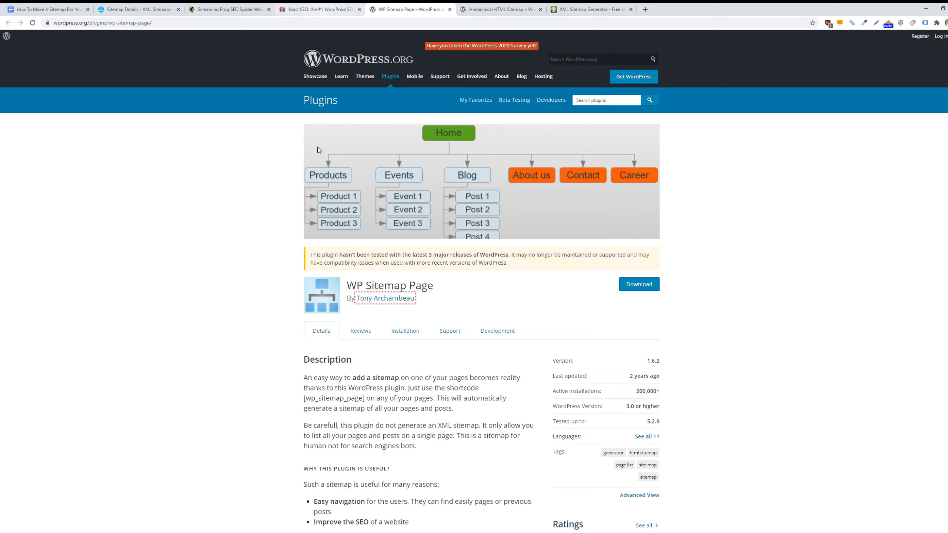